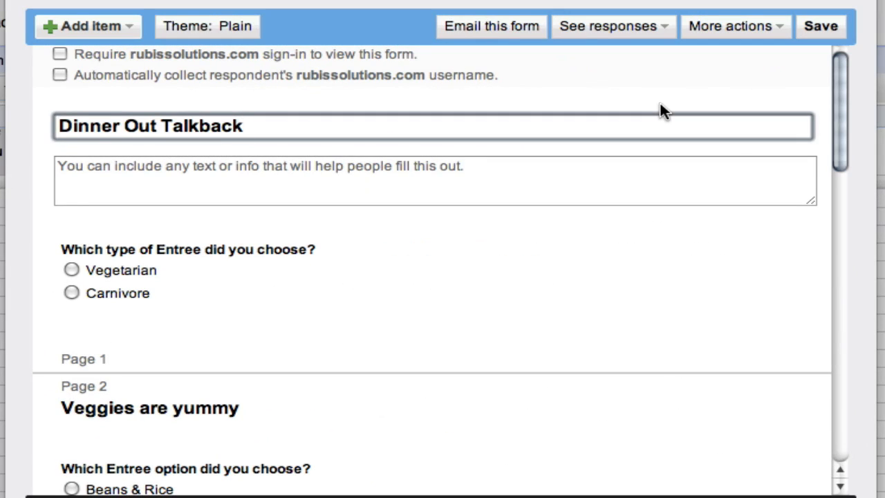
pyautogui.moveTo(622, 185)
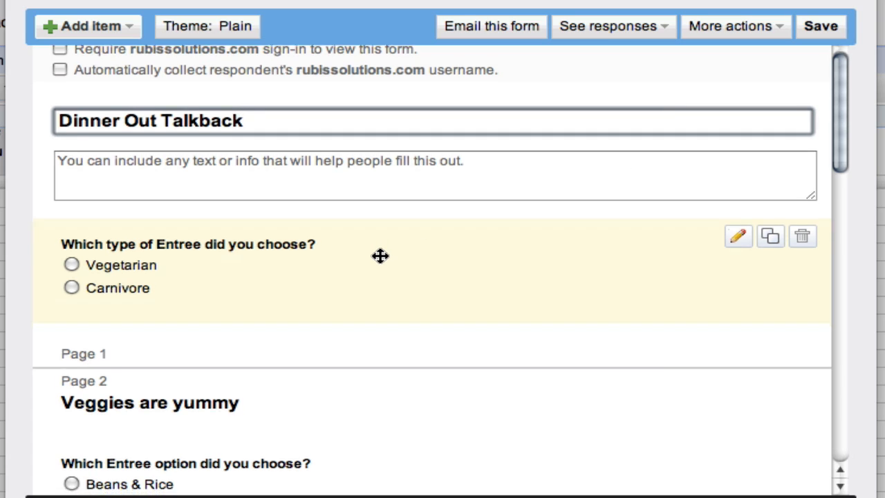
# Step: Scroll down to the entree type question and start editing it
pyautogui.scroll(-3)
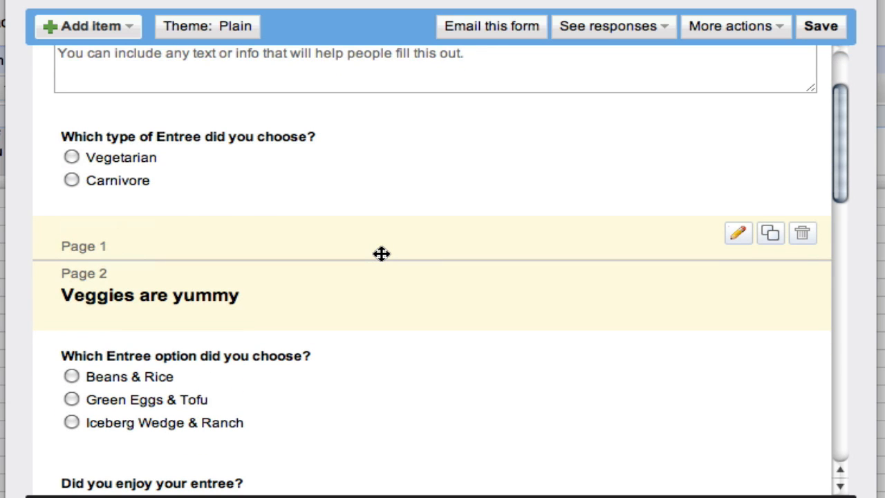
pyautogui.scroll(-3)
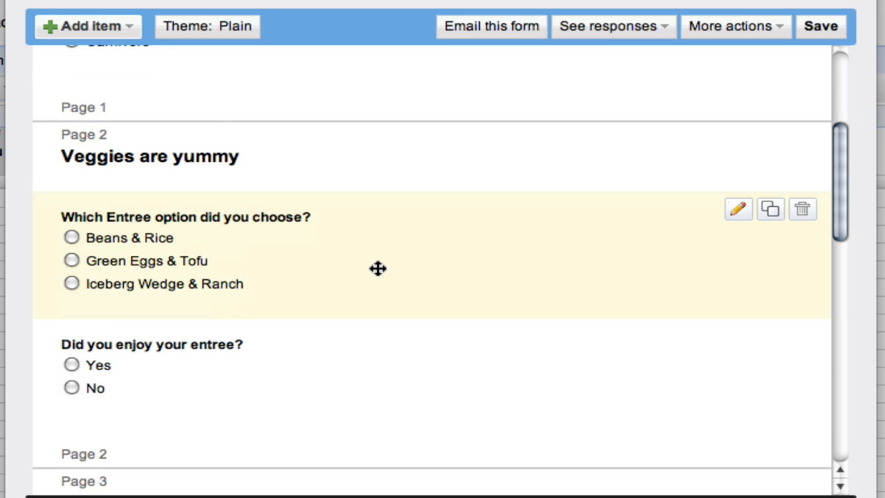
pyautogui.scroll(-3)
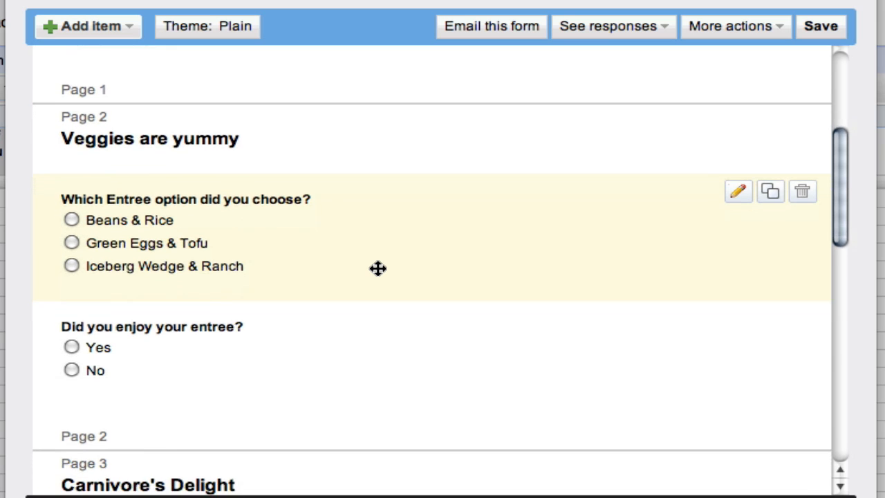
pyautogui.scroll(-3)
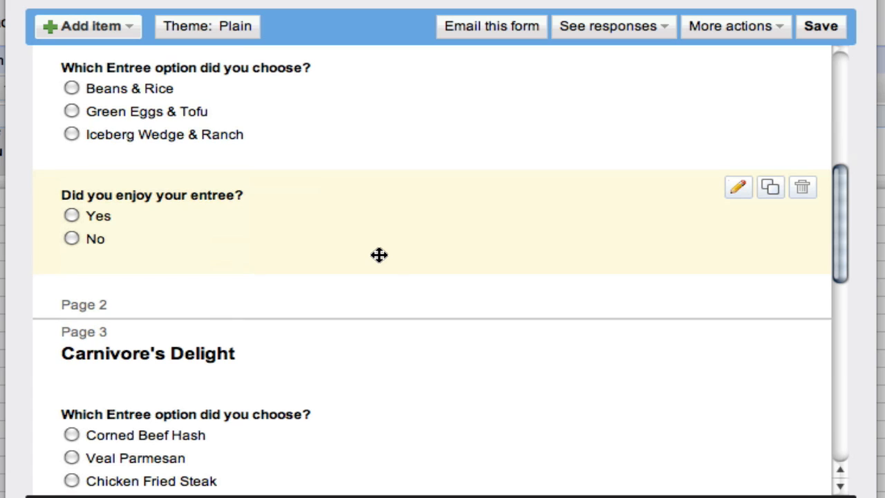
pyautogui.scroll(-3)
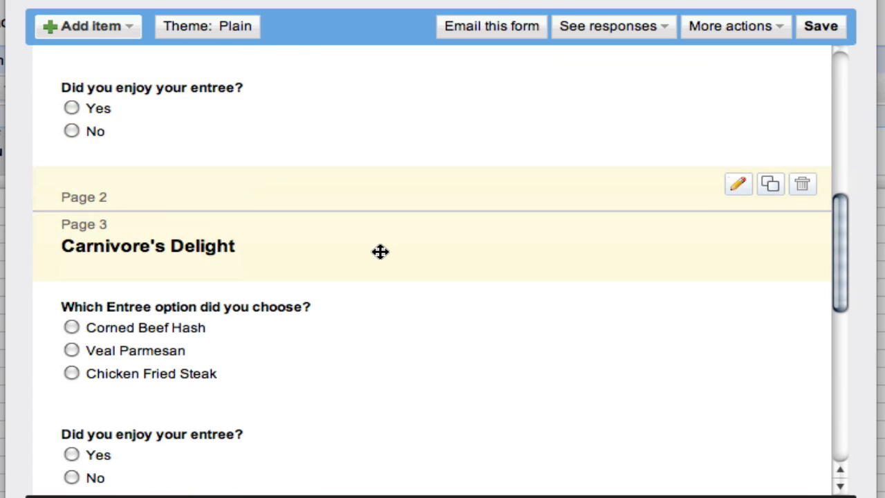
pyautogui.scroll(-3)
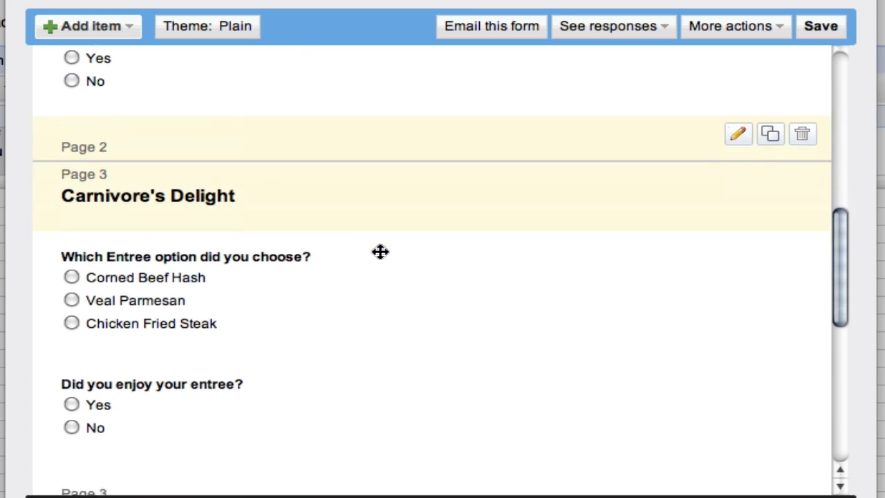
pyautogui.scroll(-3)
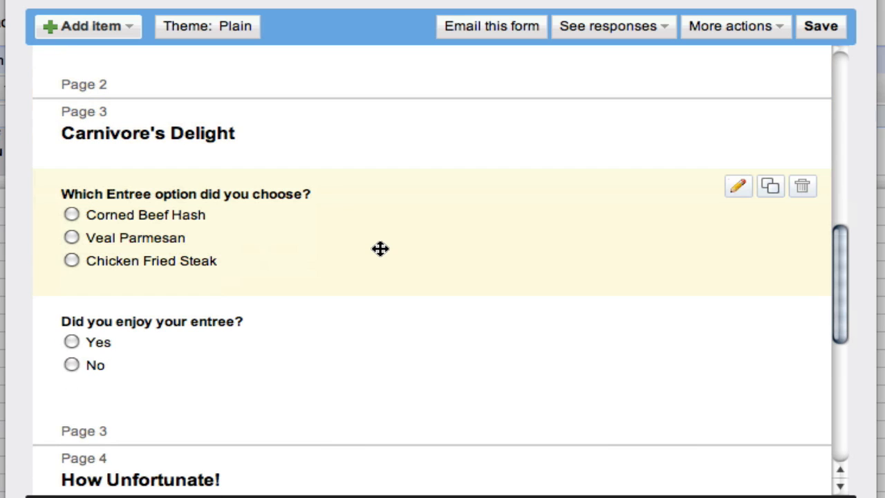
pyautogui.scroll(-3)
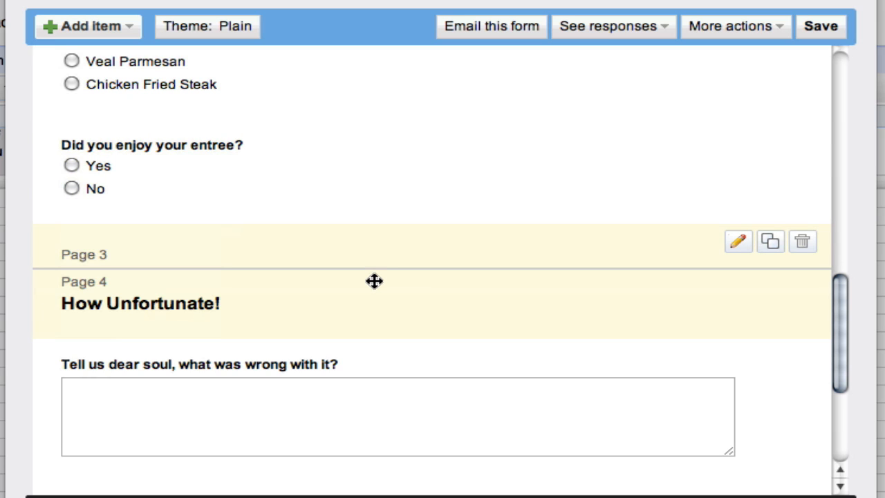
pyautogui.scroll(-3)
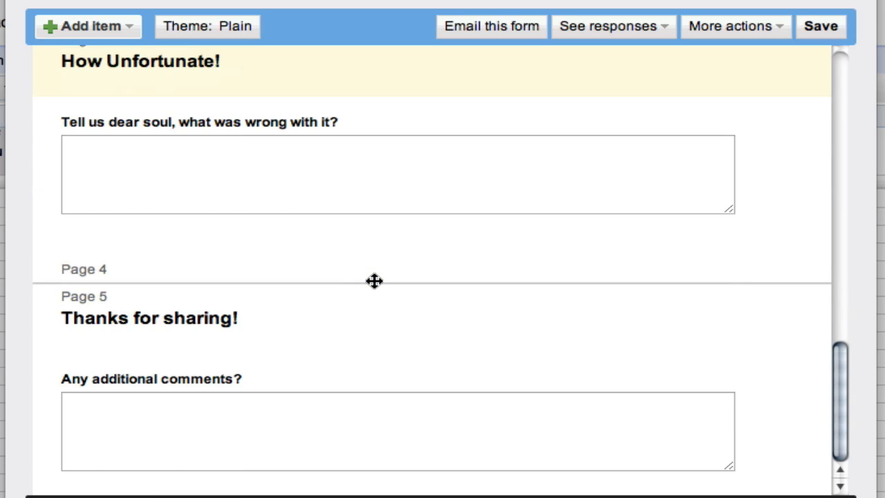
pyautogui.moveTo(372, 302)
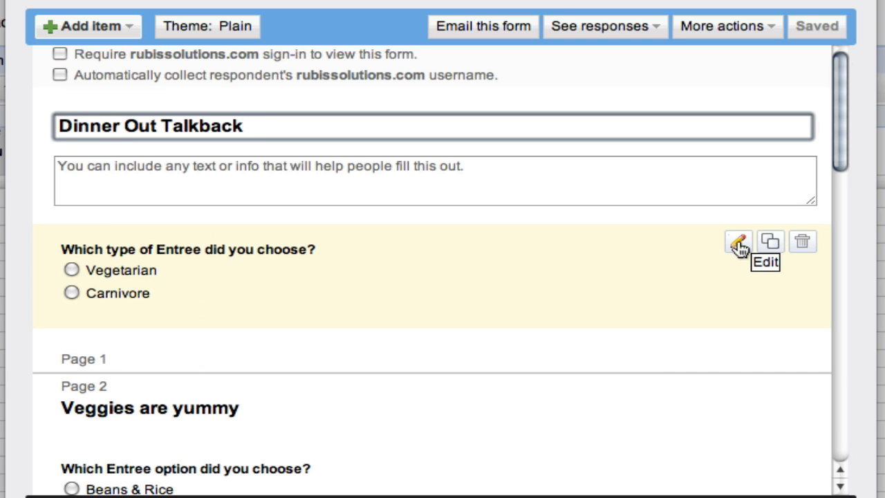
pyautogui.click(738, 242)
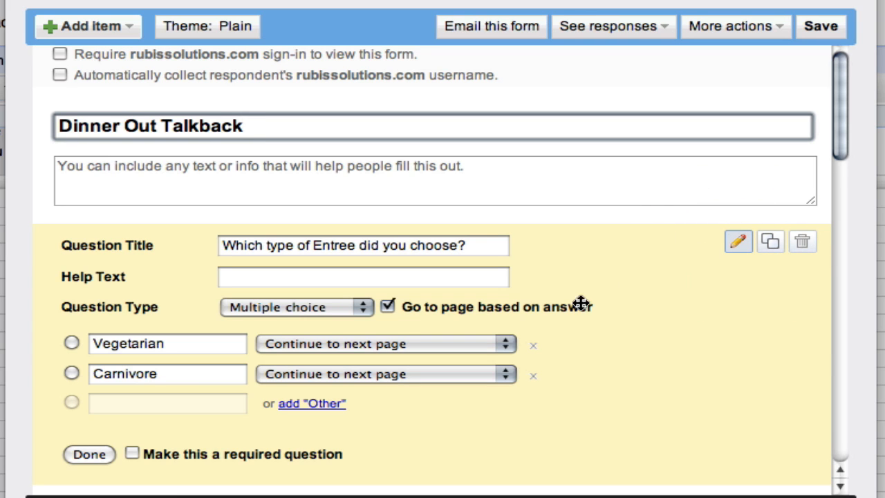
pyautogui.moveTo(422, 346)
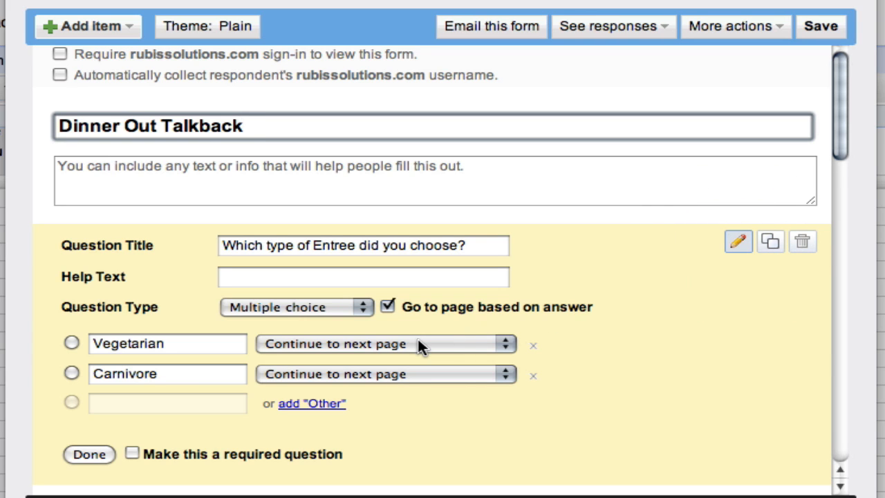
# Step: Route Vegetarian to page 2 Veggies are yummy and Carnivore to page 3 Carnivore's Delight
pyautogui.click(385, 343)
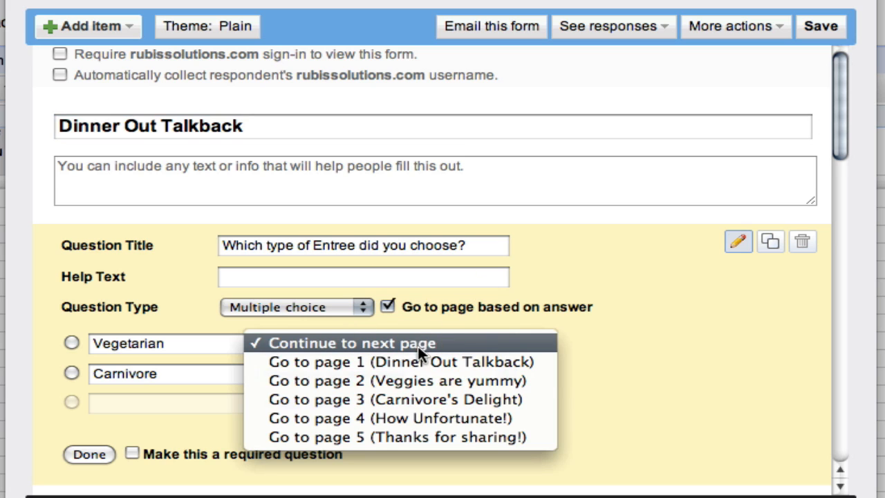
pyautogui.moveTo(399, 381)
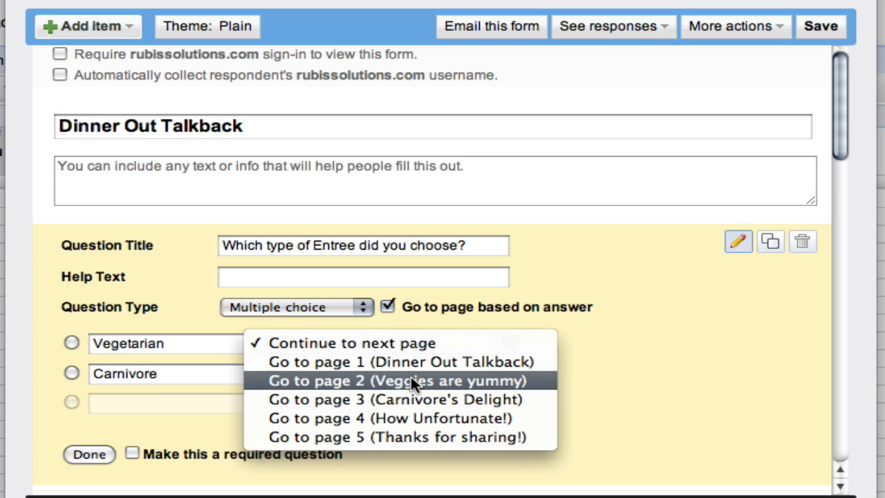
pyautogui.click(399, 381)
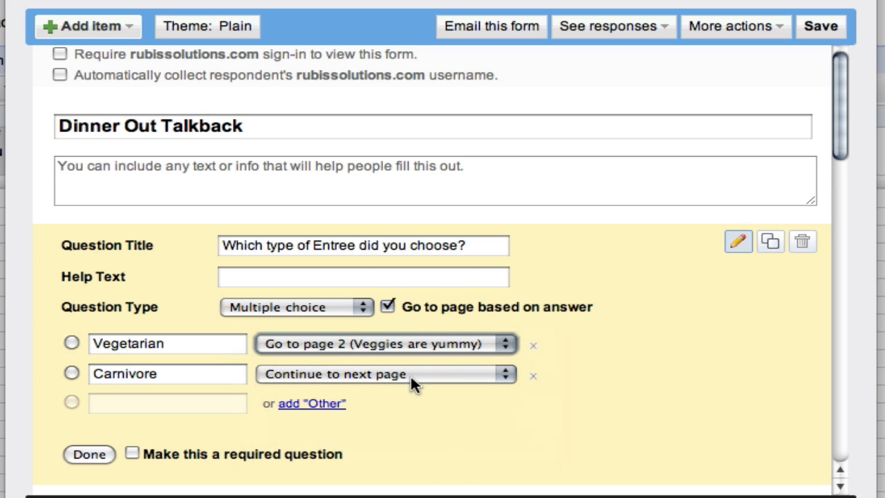
pyautogui.click(384, 373)
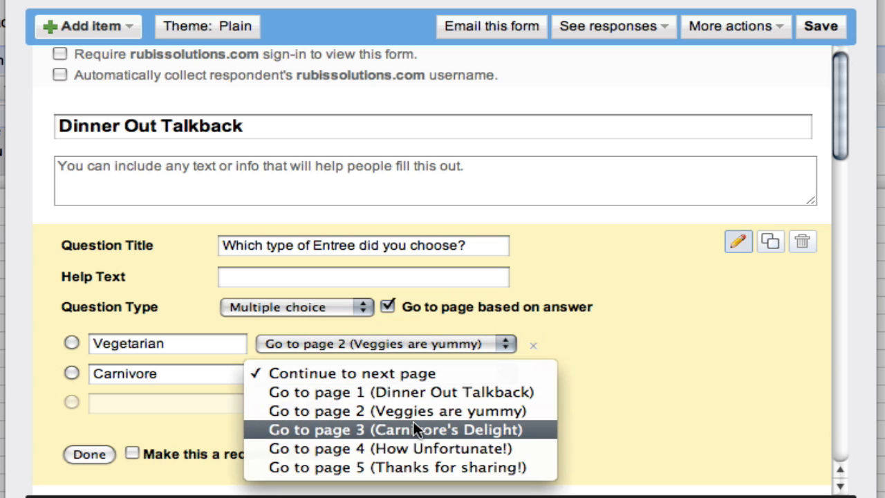
pyautogui.click(395, 428)
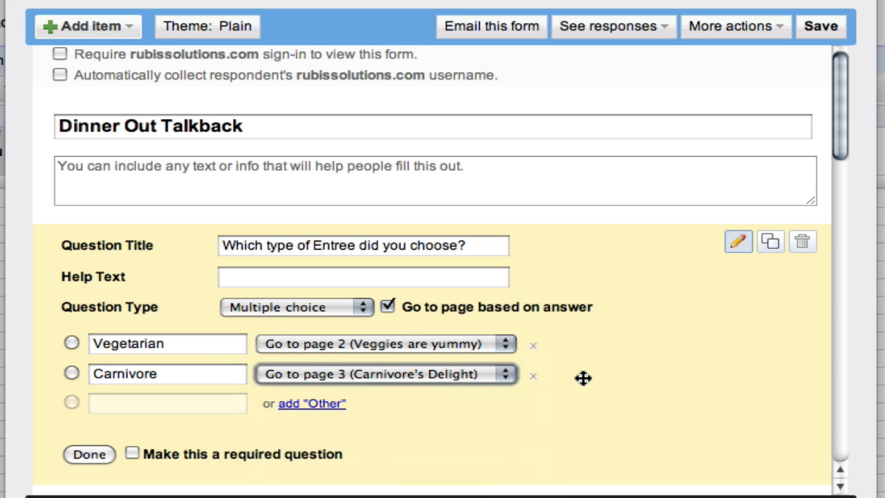
pyautogui.moveTo(521, 373)
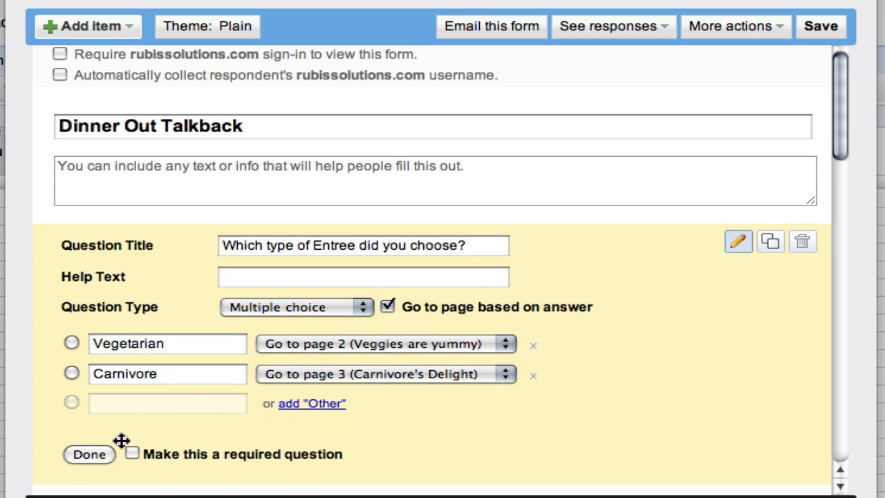
pyautogui.click(89, 453)
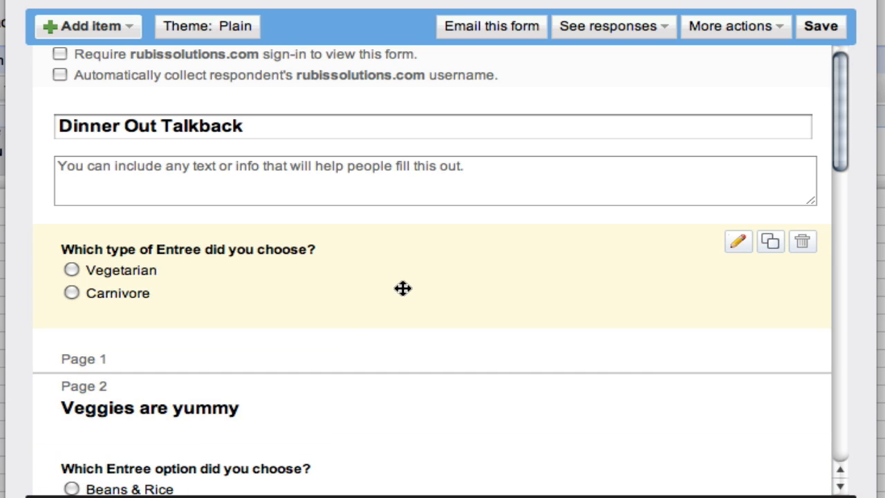
pyautogui.scroll(-3)
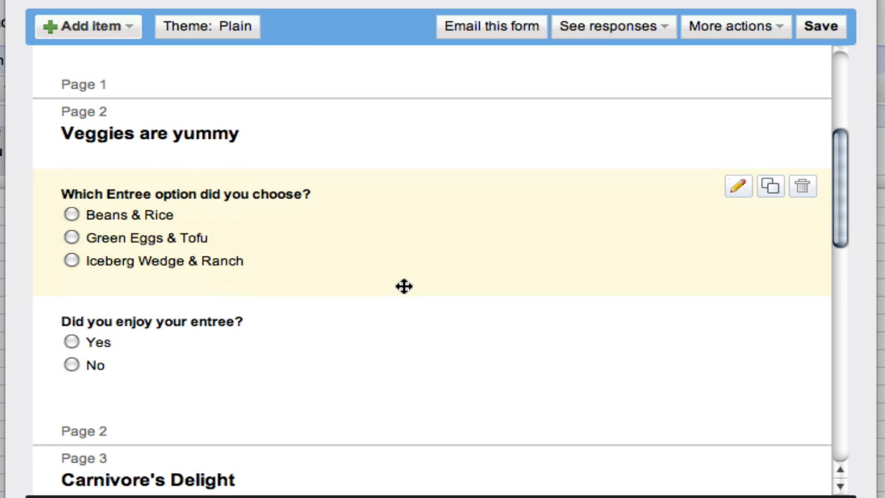
pyautogui.click(739, 185)
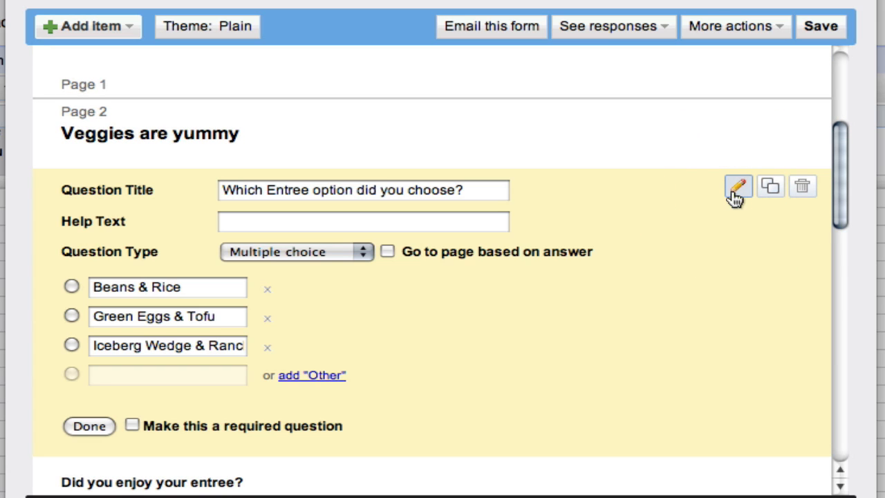
pyautogui.moveTo(429, 262)
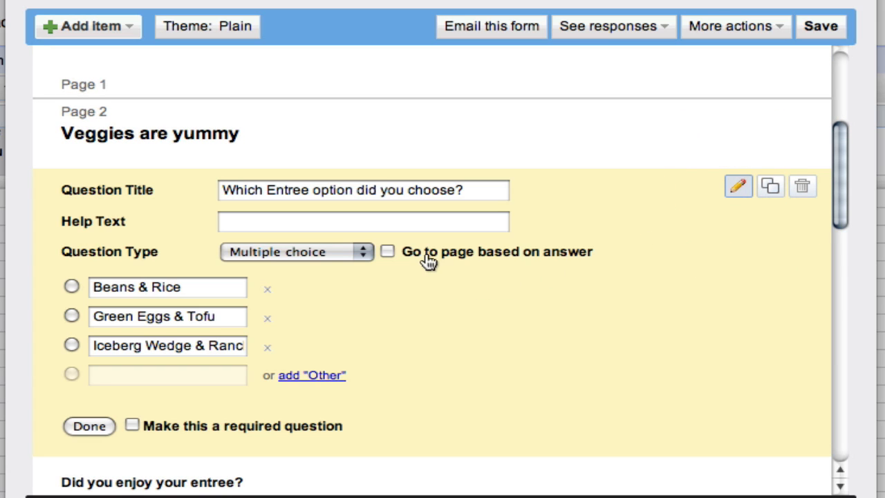
pyautogui.moveTo(587, 266)
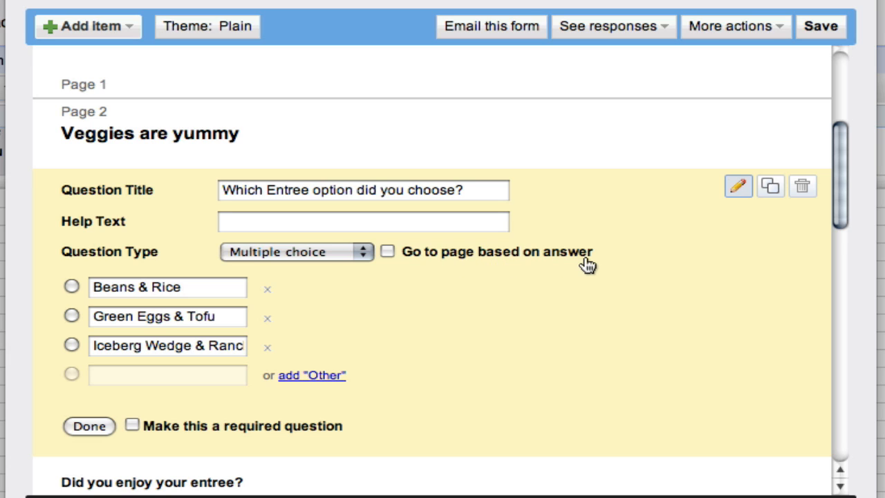
pyautogui.moveTo(275, 287)
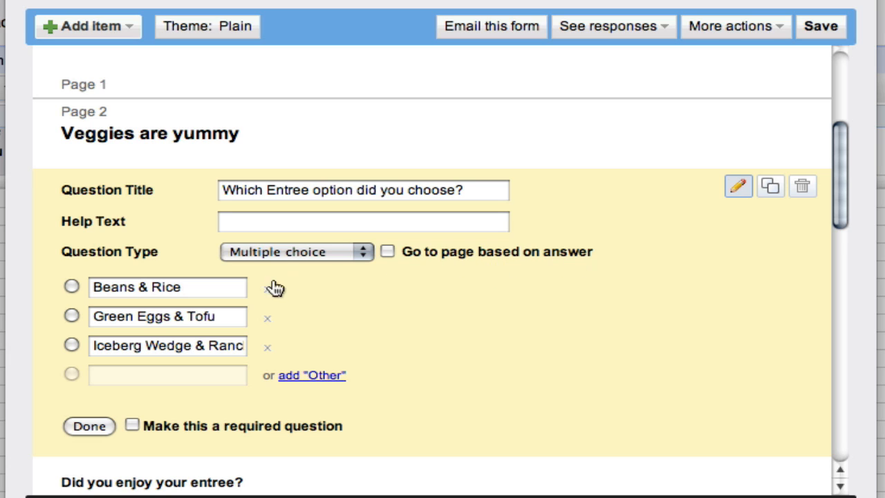
pyautogui.moveTo(255, 354)
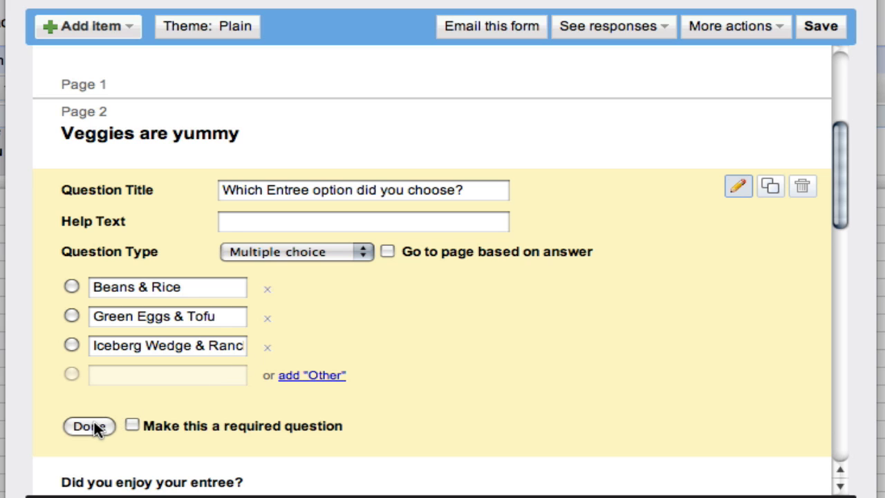
pyautogui.click(88, 426)
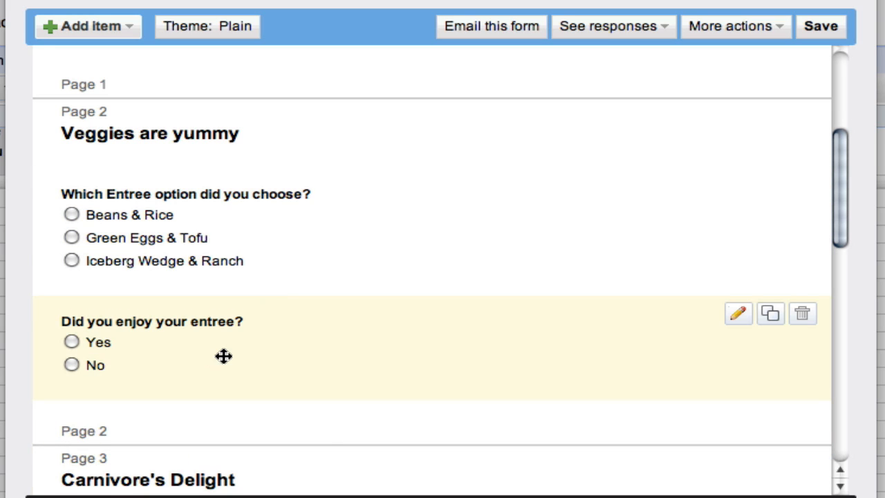
pyautogui.moveTo(737, 313)
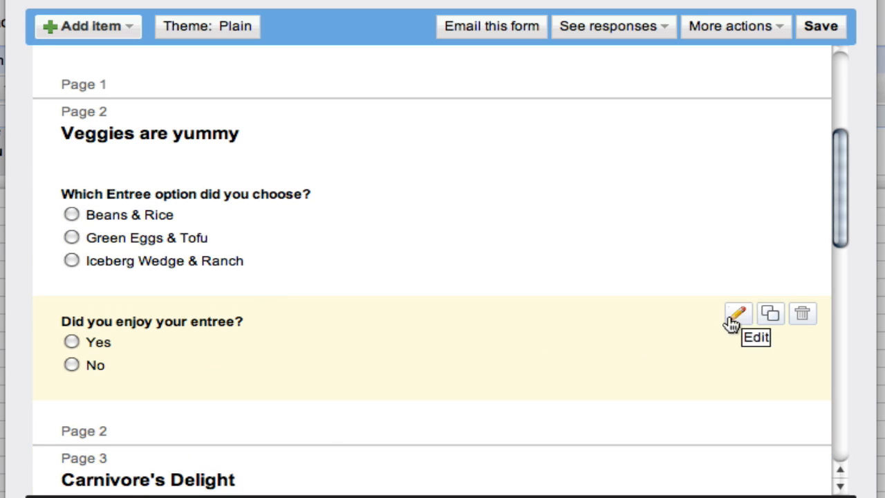
# Step: Route the Veggies page's 'Did you enjoy your entree?' so Yes goes to page 5, No to page 4
pyautogui.click(735, 312)
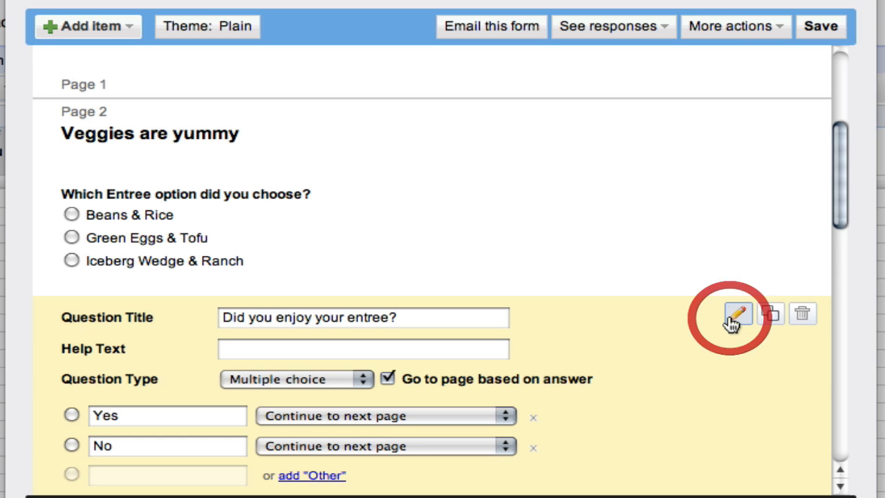
pyautogui.scroll(-3)
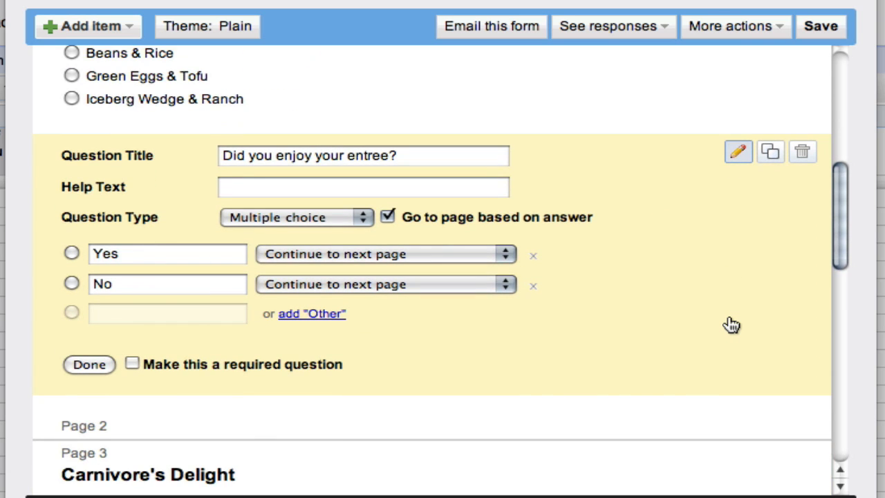
pyautogui.moveTo(622, 290)
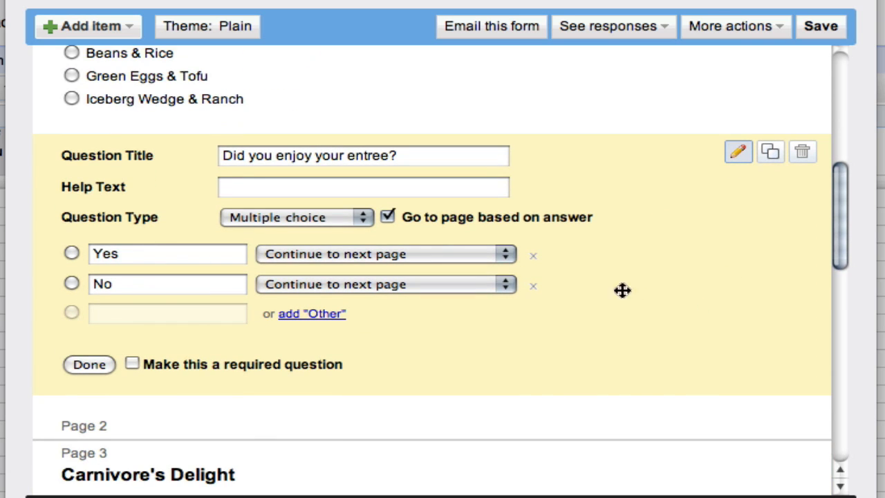
pyautogui.moveTo(449, 265)
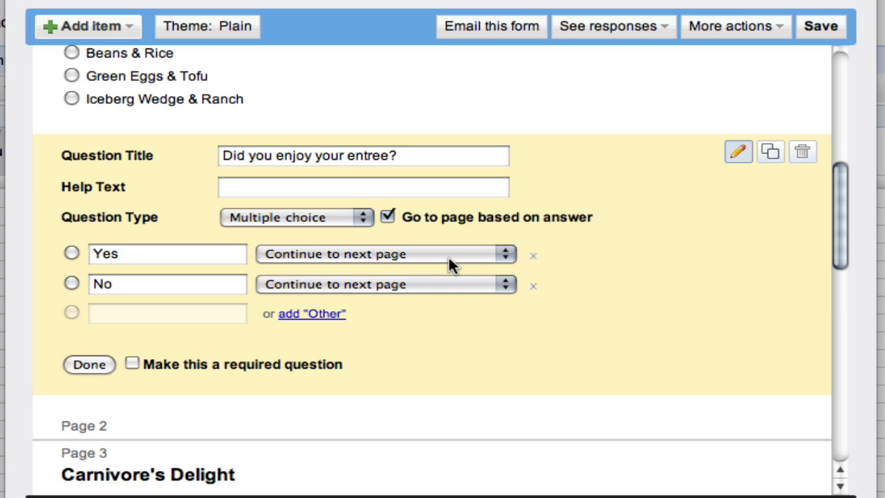
pyautogui.click(385, 254)
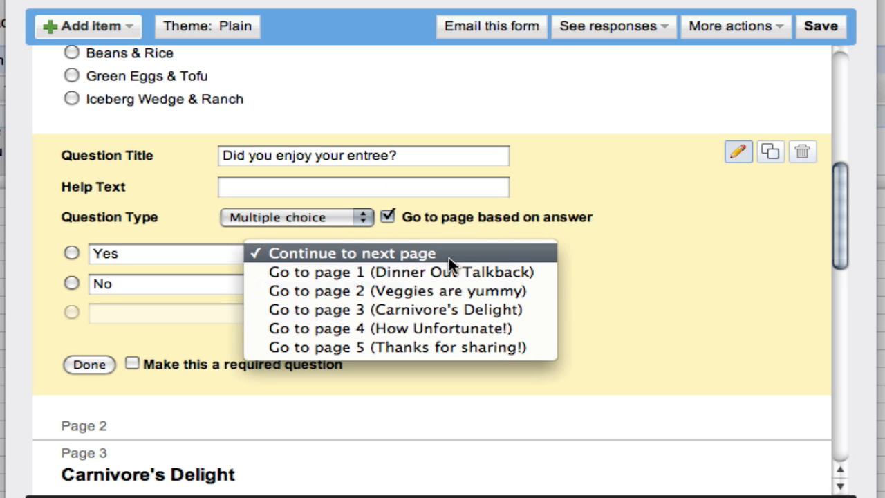
pyautogui.moveTo(448, 291)
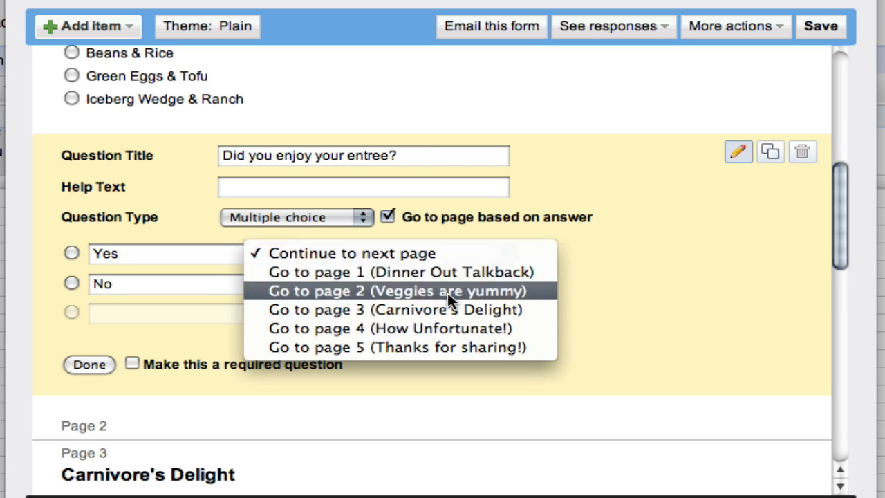
pyautogui.moveTo(445, 347)
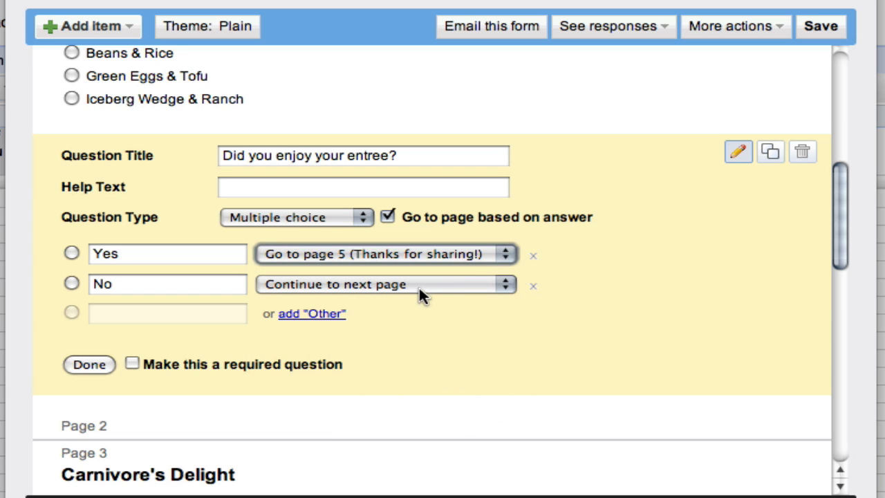
pyautogui.click(384, 284)
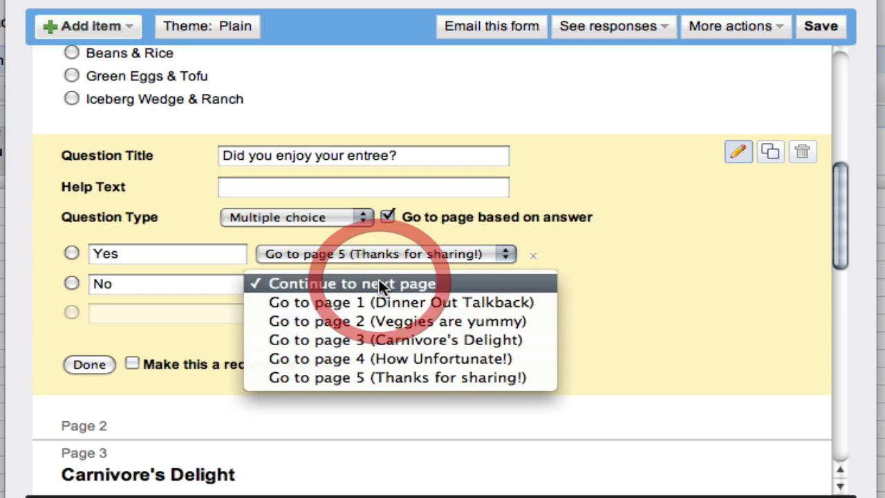
pyautogui.moveTo(386, 358)
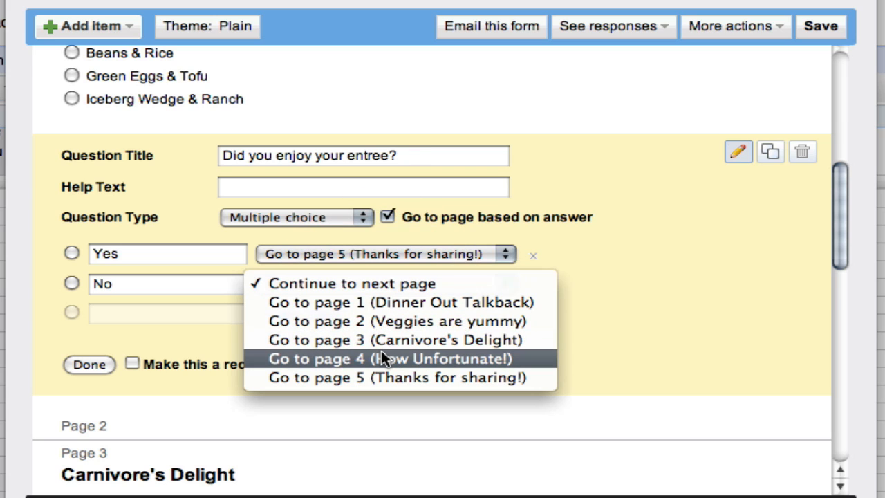
pyautogui.click(394, 358)
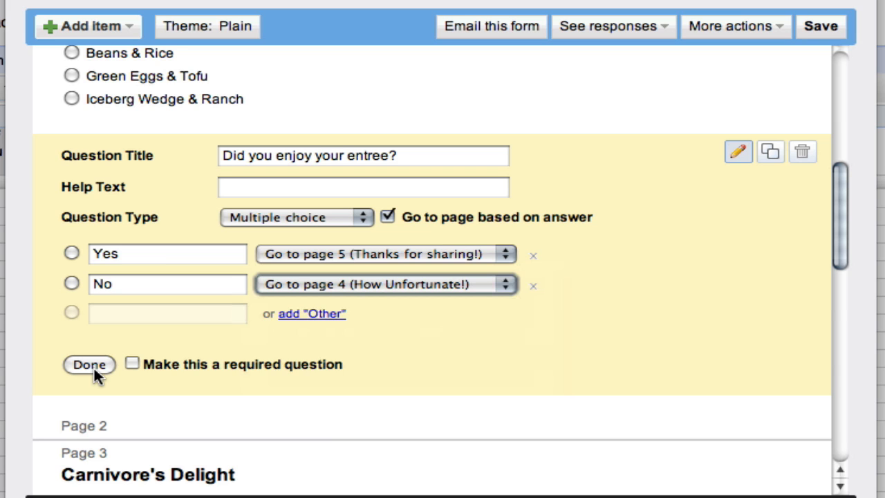
pyautogui.click(88, 366)
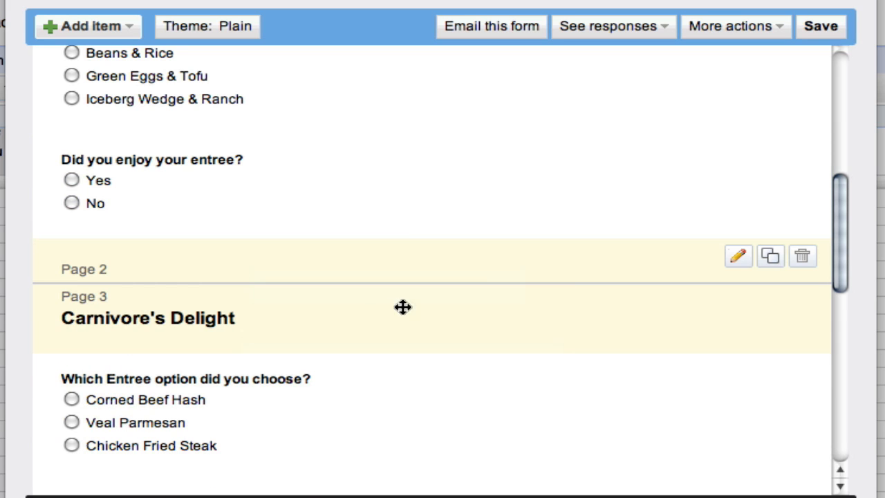
# Step: Open the Carnivore entree option question for editing and close it unchanged
pyautogui.scroll(-3)
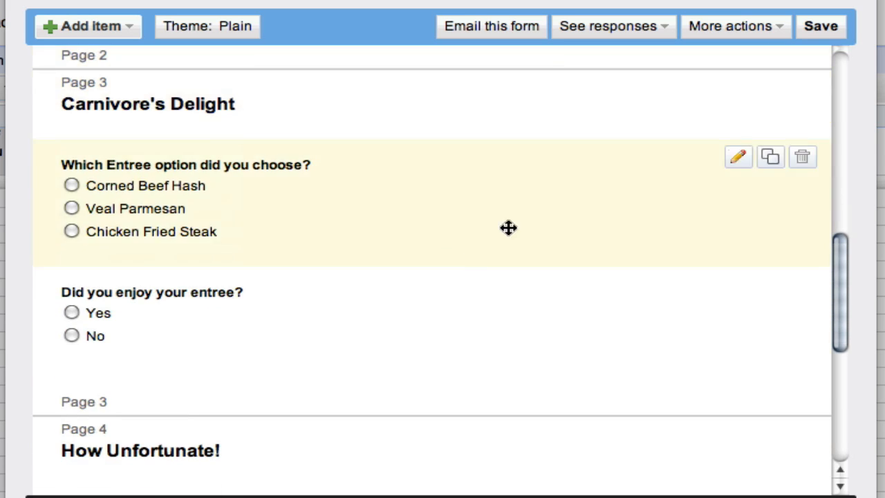
pyautogui.click(738, 157)
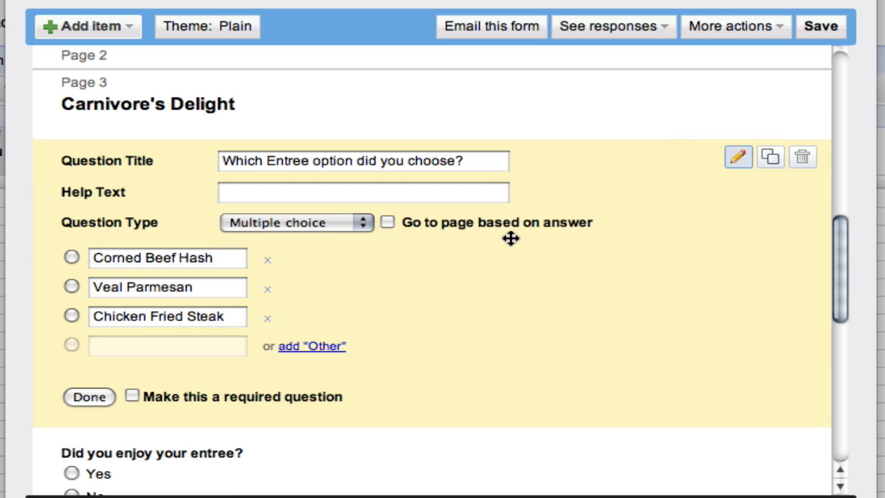
pyautogui.moveTo(285, 289)
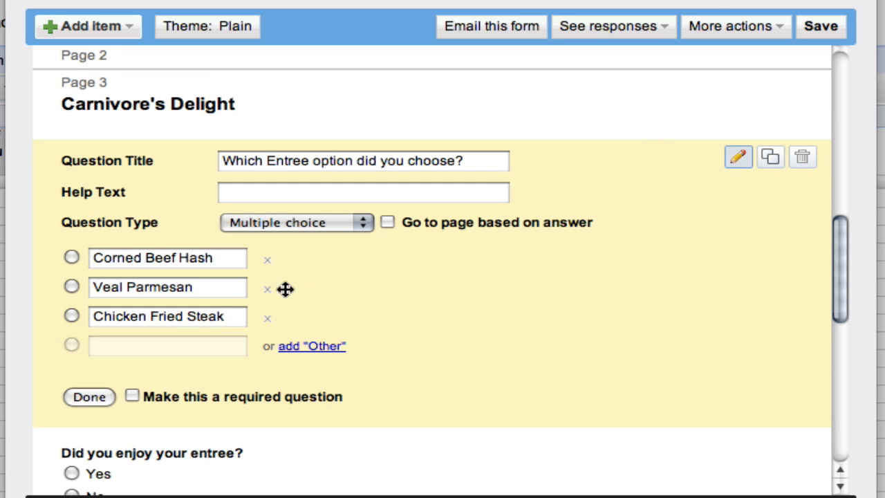
pyautogui.click(89, 396)
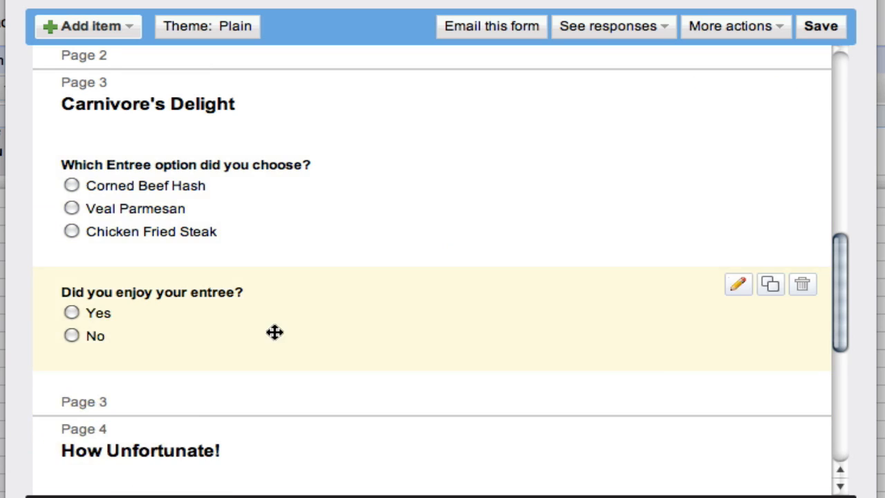
pyautogui.moveTo(739, 285)
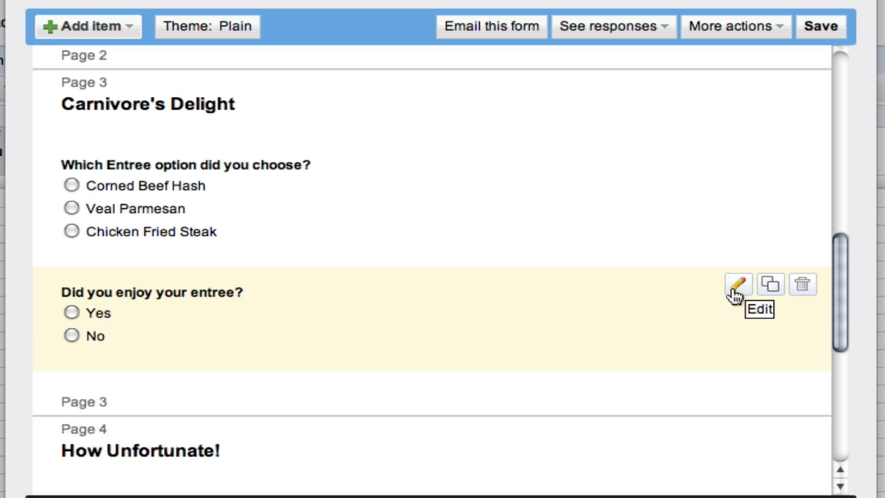
# Step: Route the Carnivore page's enjoyment question so Yes goes to page 5, No to page 4
pyautogui.click(738, 285)
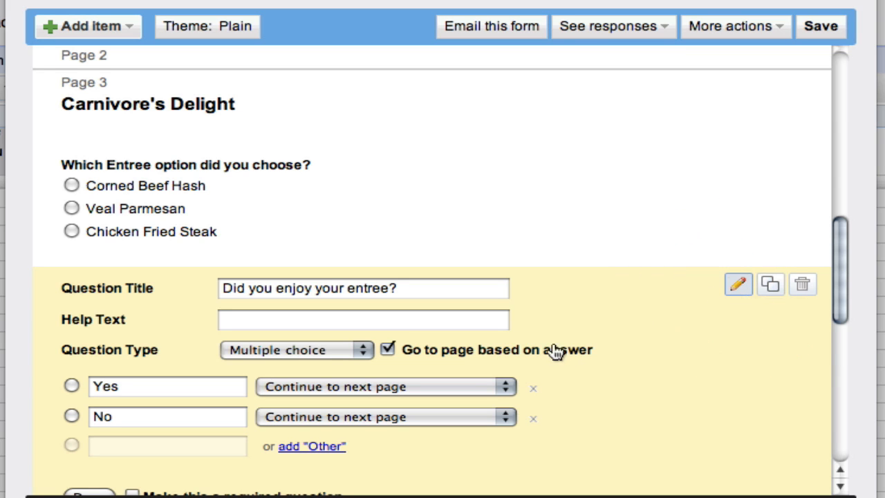
pyautogui.moveTo(458, 371)
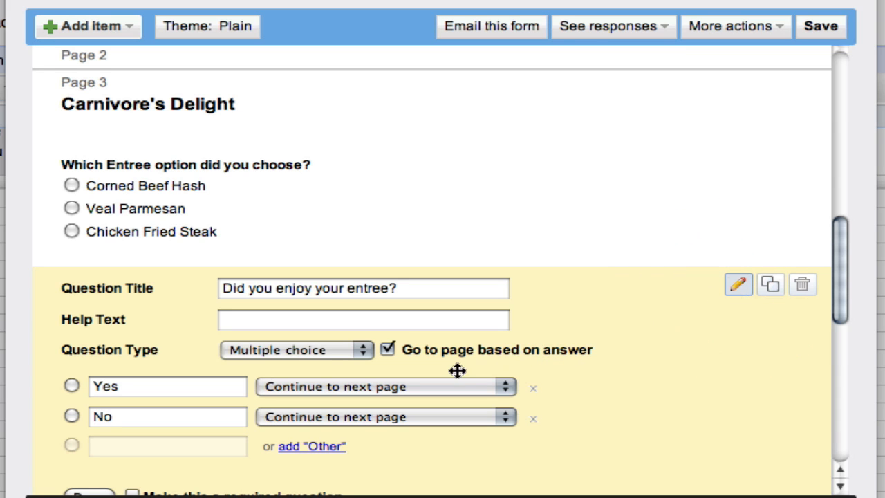
pyautogui.click(384, 386)
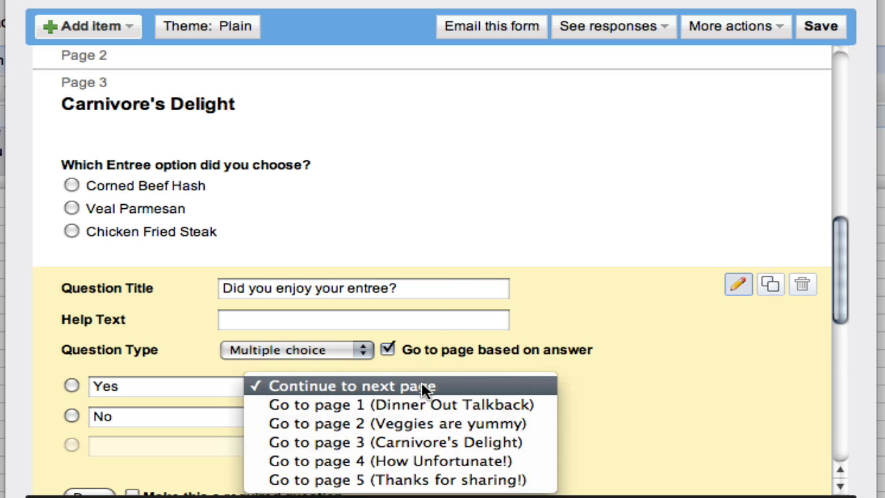
pyautogui.moveTo(415, 423)
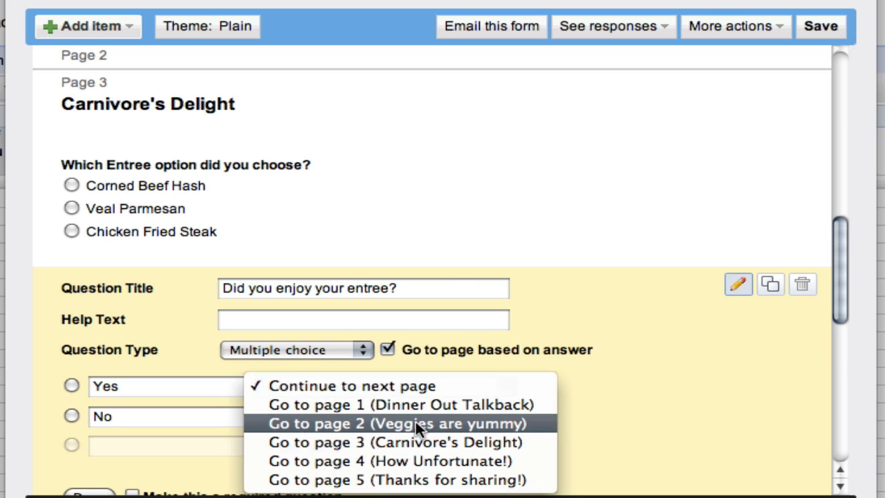
pyautogui.moveTo(415, 443)
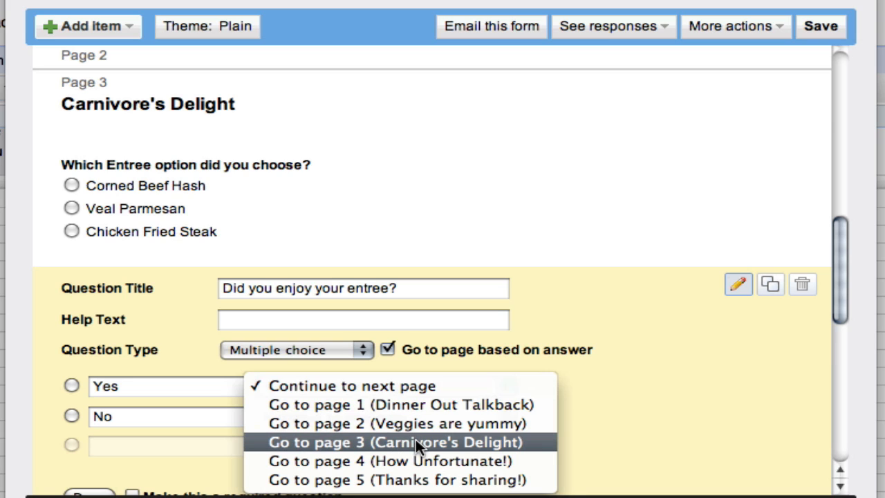
pyautogui.moveTo(415, 479)
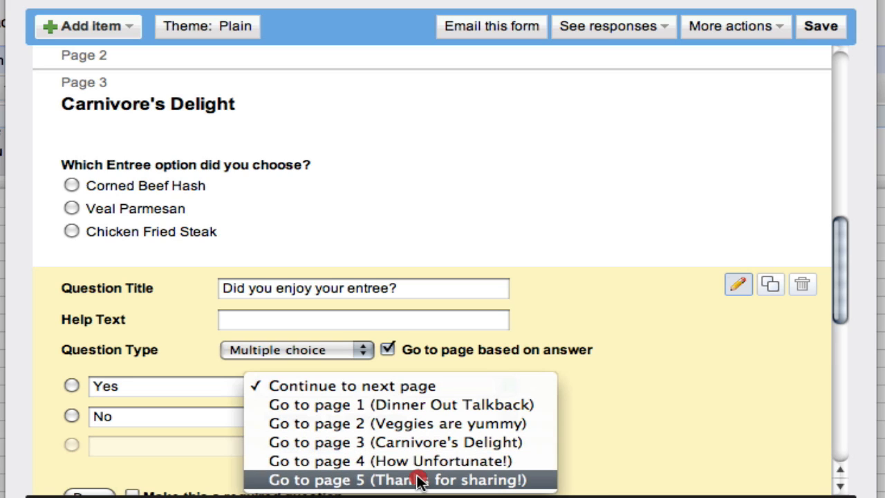
pyautogui.click(400, 480)
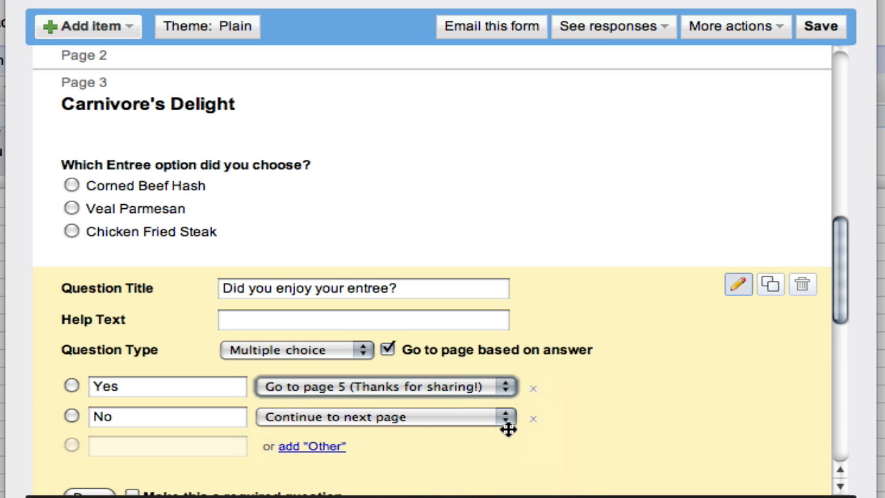
pyautogui.click(384, 416)
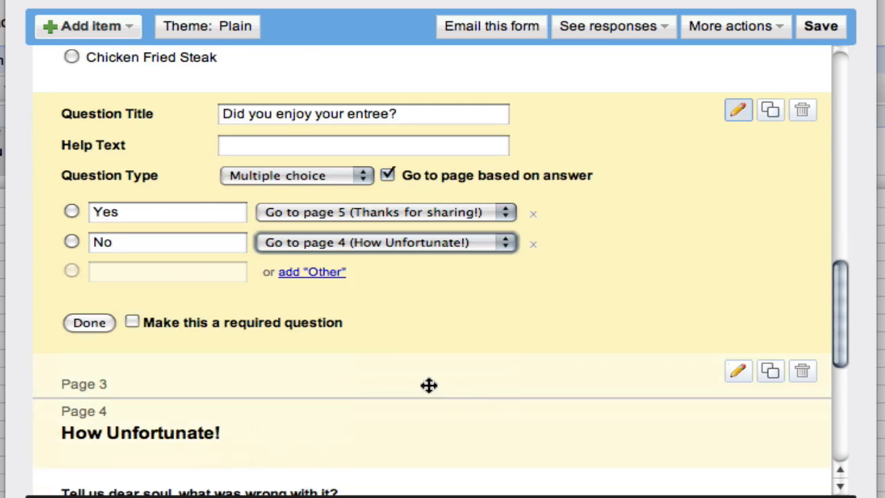
pyautogui.click(88, 323)
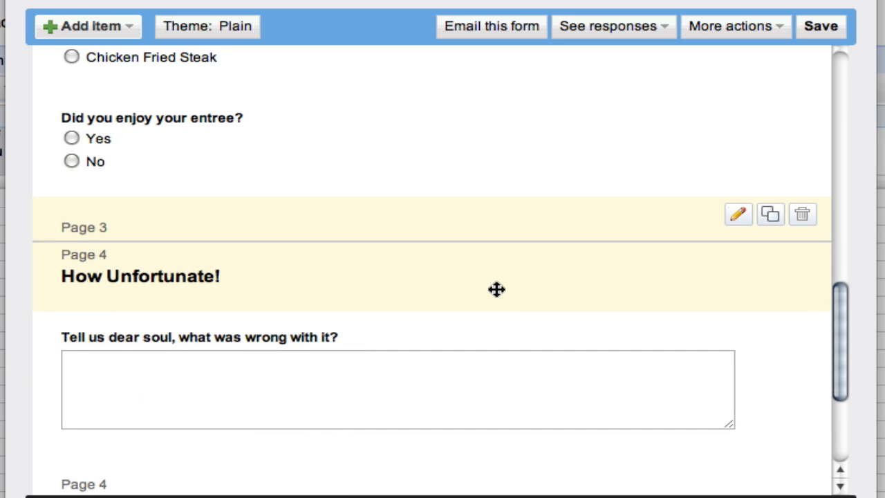
# Step: Review pages 4 and 5, close the editor, and open the live form from the spreadsheet's Form menu
pyautogui.scroll(-3)
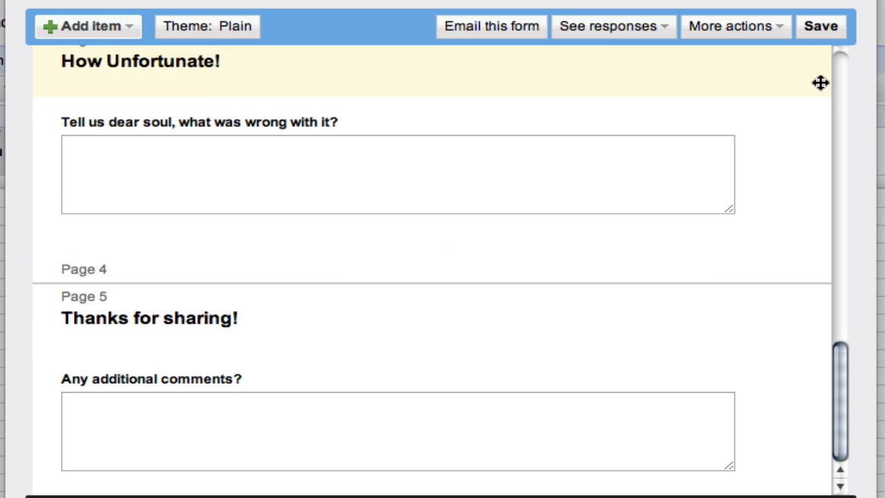
pyautogui.click(822, 26)
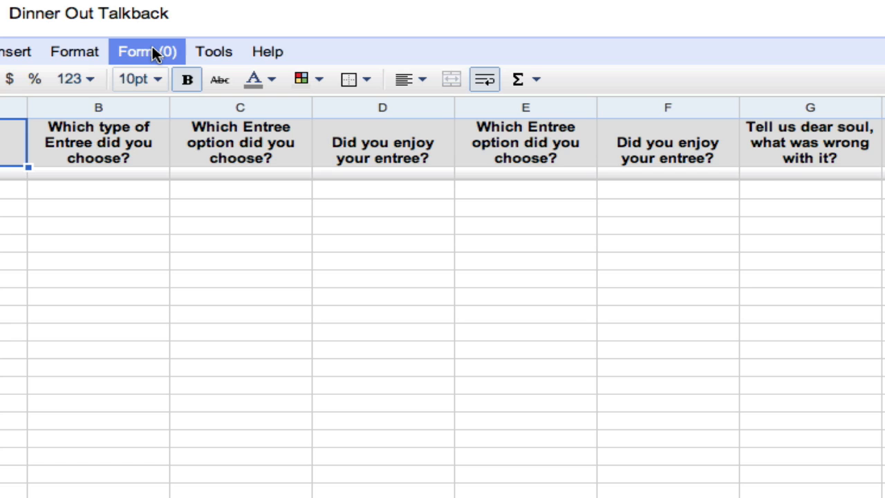
pyautogui.click(147, 51)
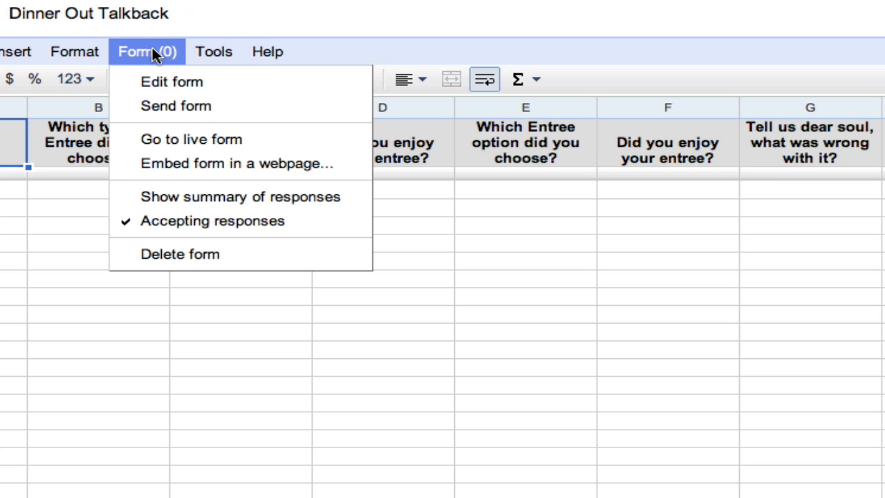
pyautogui.click(191, 138)
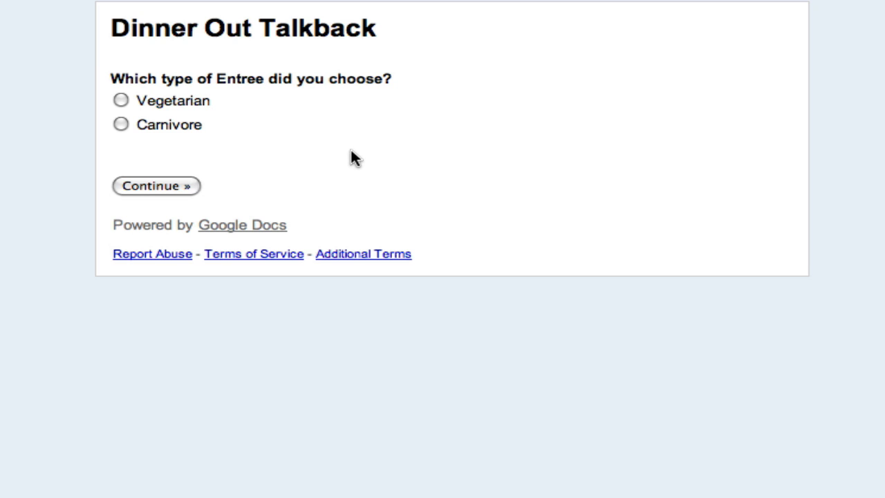
pyautogui.moveTo(169, 109)
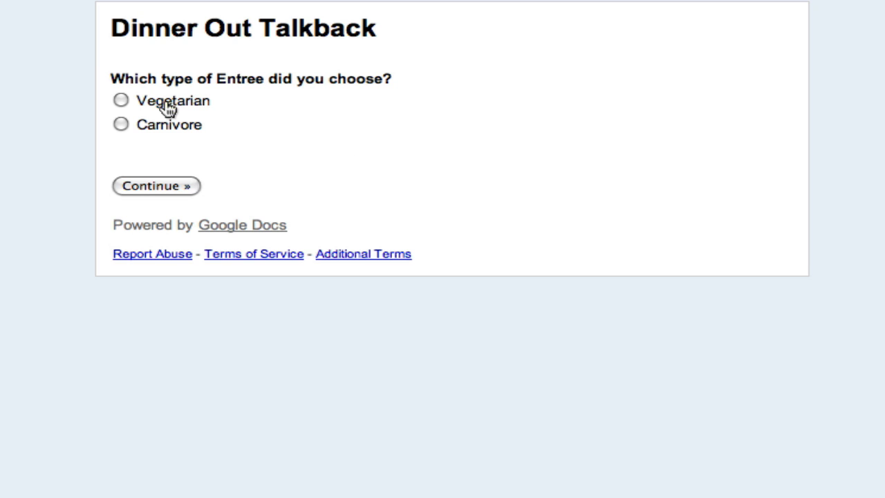
# Step: Answer Vegetarian, pick Green Eggs & Tofu, answer Yes and continue to reach Thanks for sharing
pyautogui.click(121, 99)
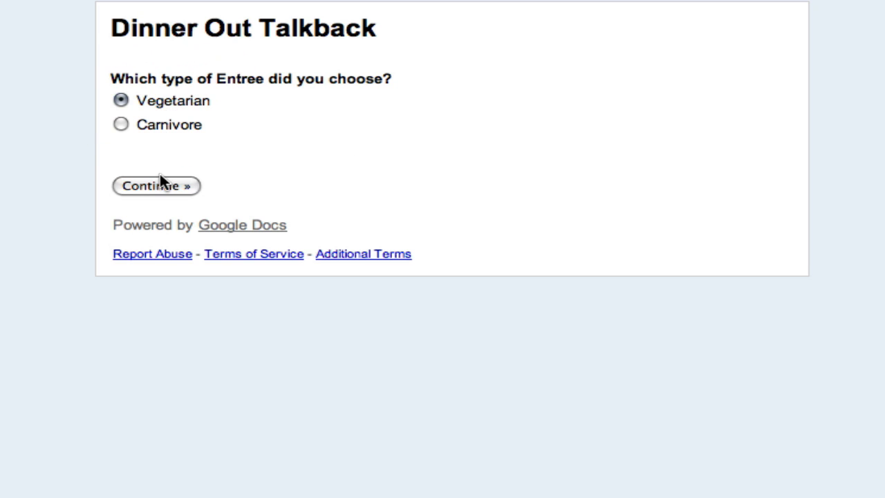
pyautogui.click(155, 186)
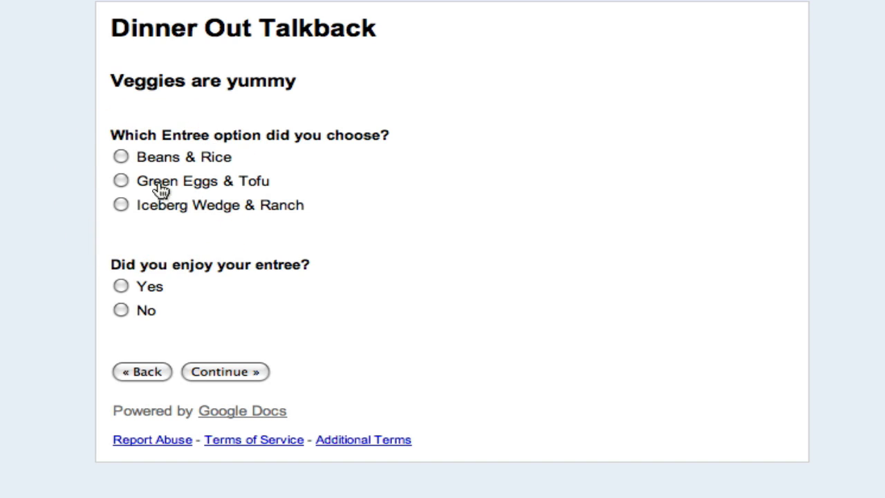
pyautogui.click(122, 158)
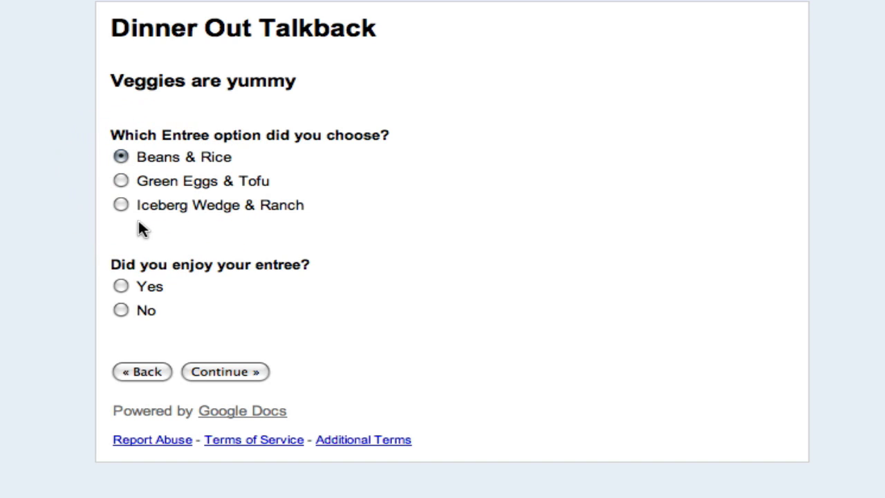
pyautogui.click(120, 180)
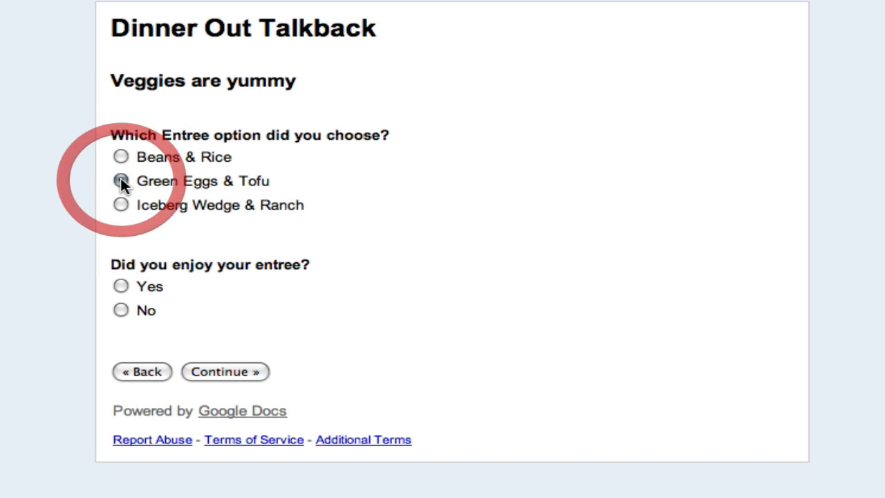
pyautogui.click(120, 180)
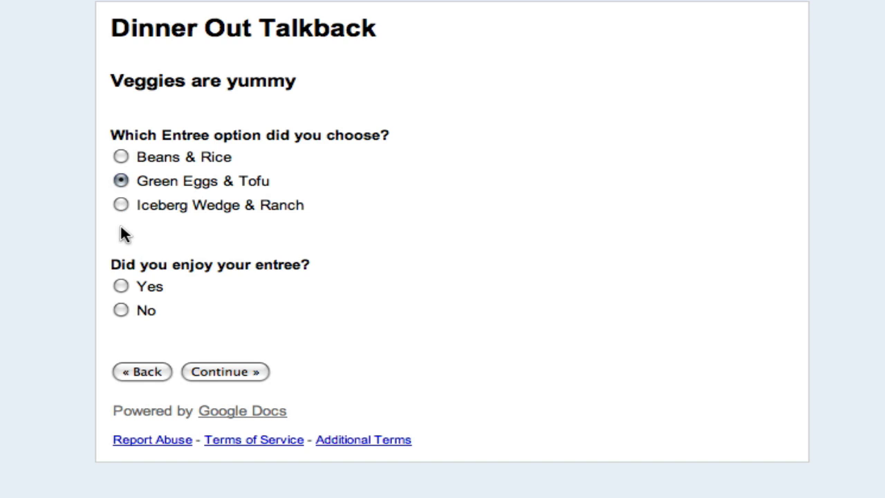
pyautogui.click(120, 287)
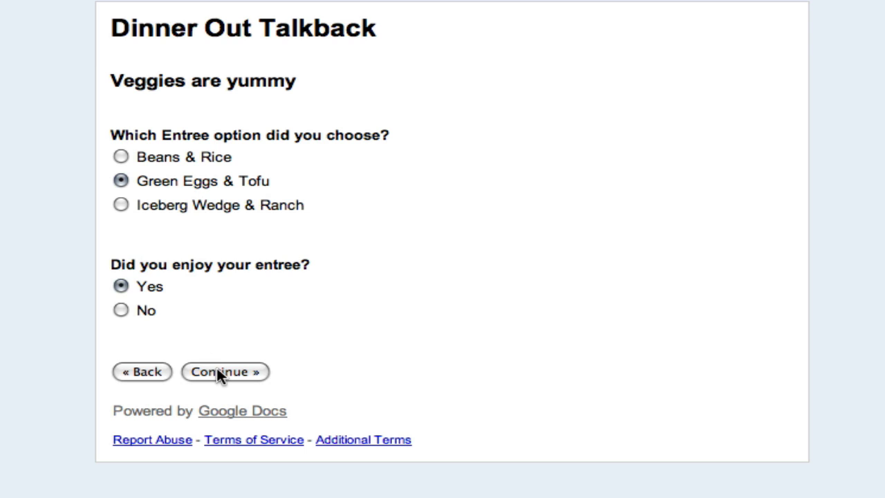
pyautogui.click(224, 370)
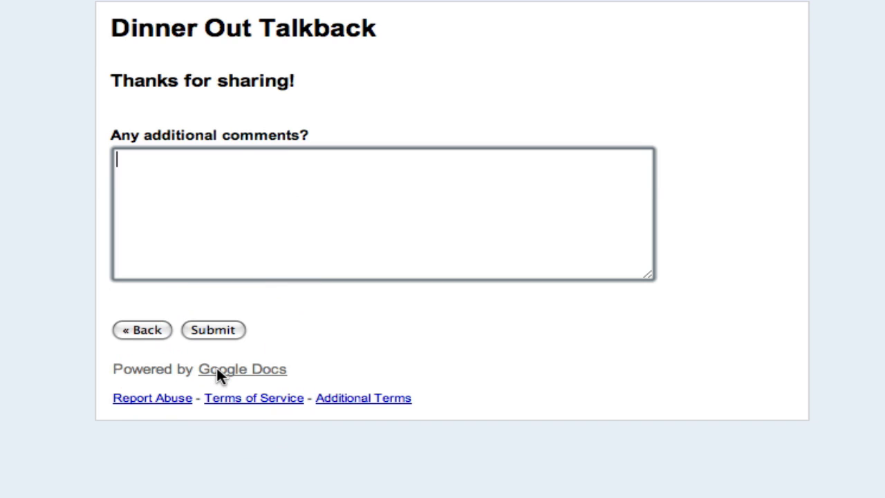
pyautogui.moveTo(220, 343)
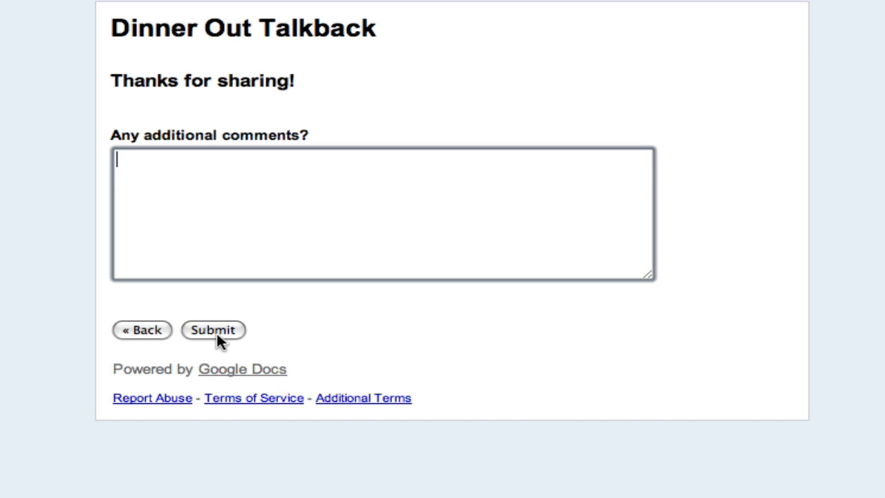
# Step: Go back, answer No and continue through How Unfortunate to Thanks for sharing, then return to page one
pyautogui.click(213, 329)
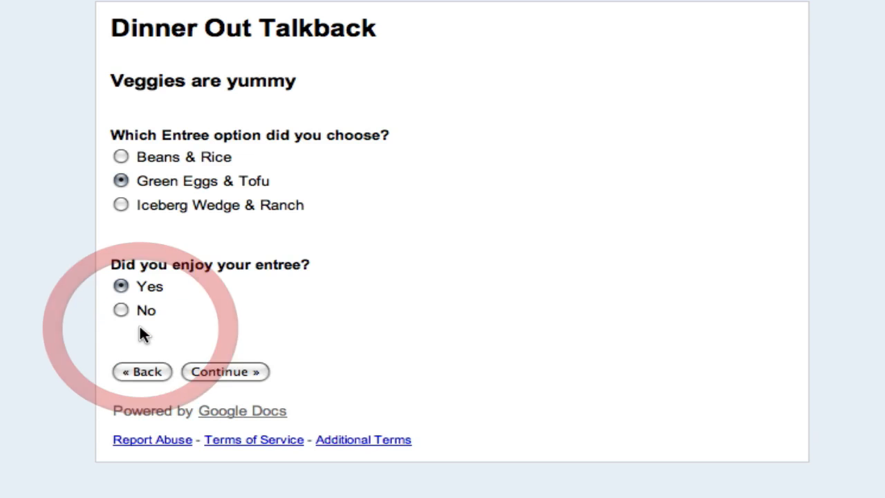
pyautogui.click(141, 370)
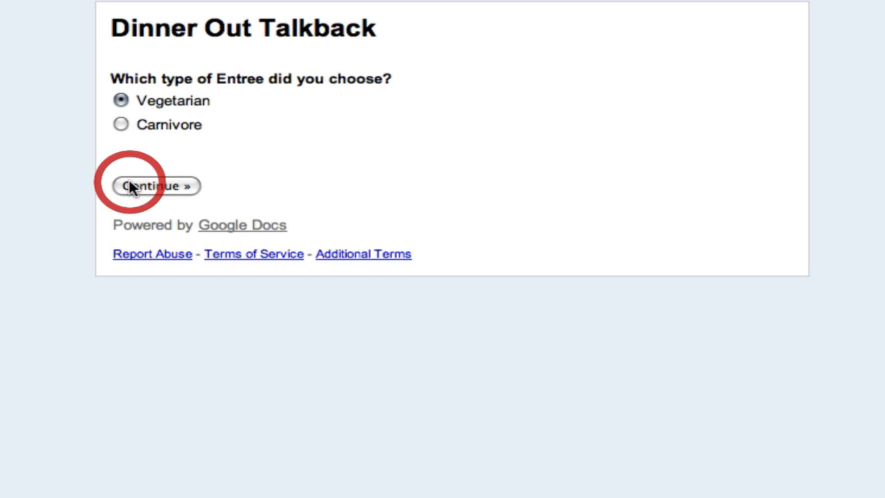
pyautogui.click(153, 185)
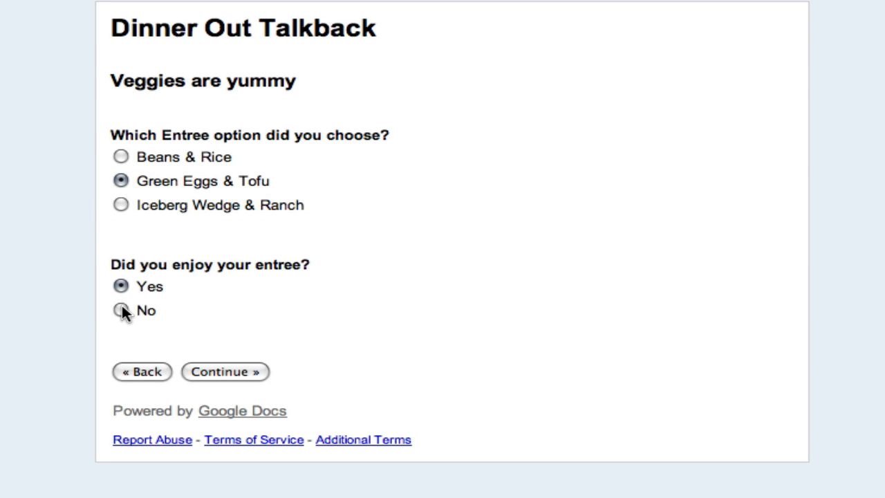
pyautogui.click(120, 310)
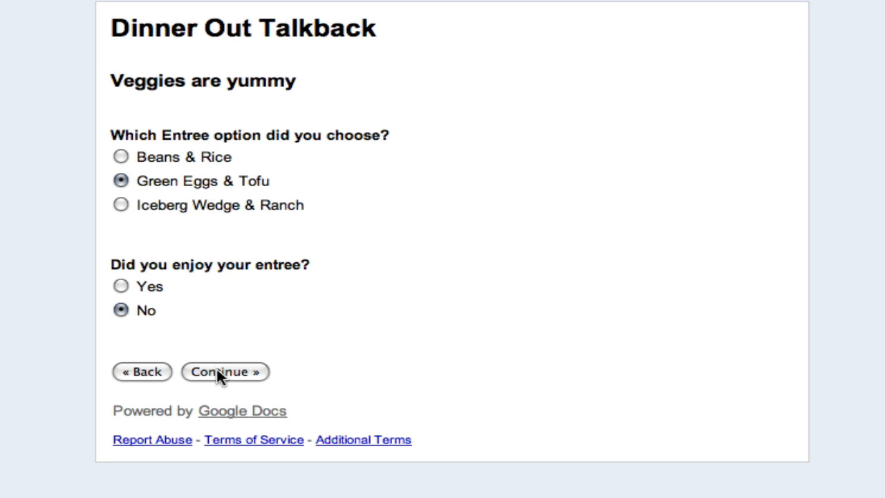
pyautogui.click(224, 371)
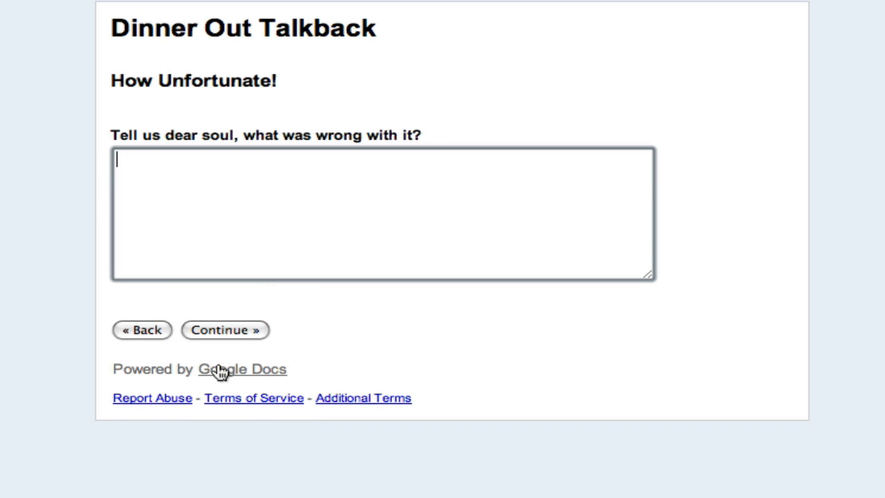
pyautogui.click(224, 330)
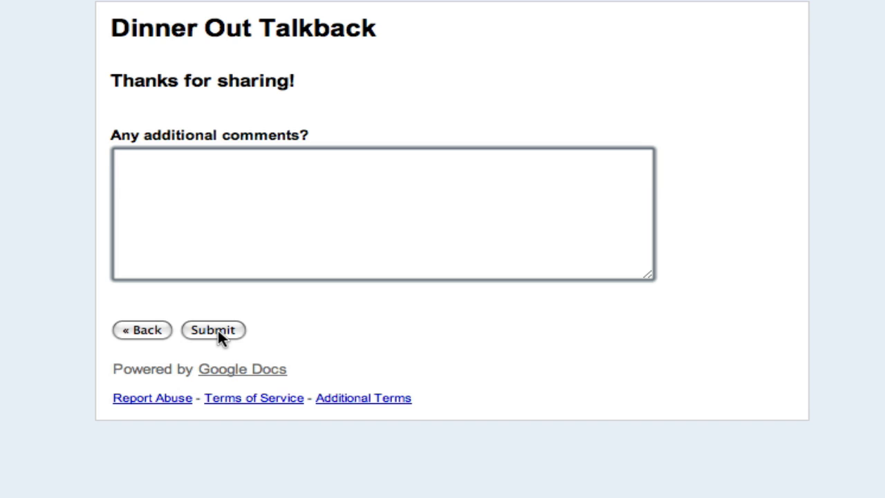
pyautogui.click(213, 329)
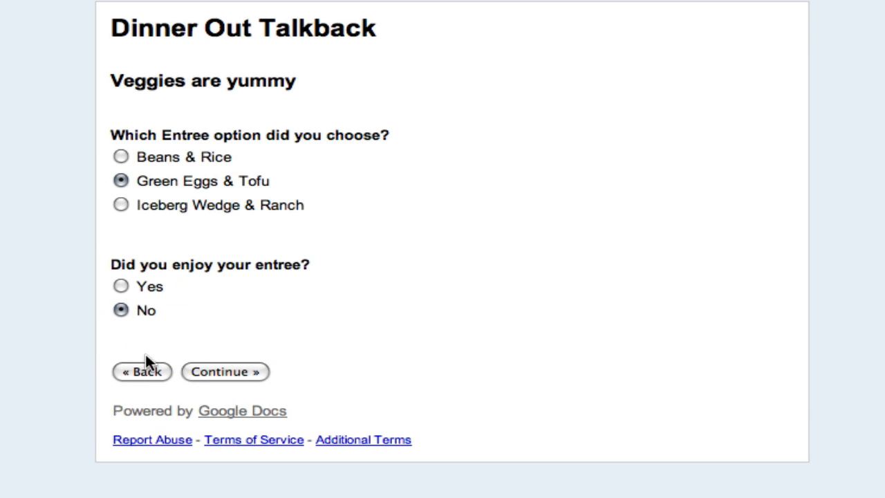
pyautogui.click(141, 370)
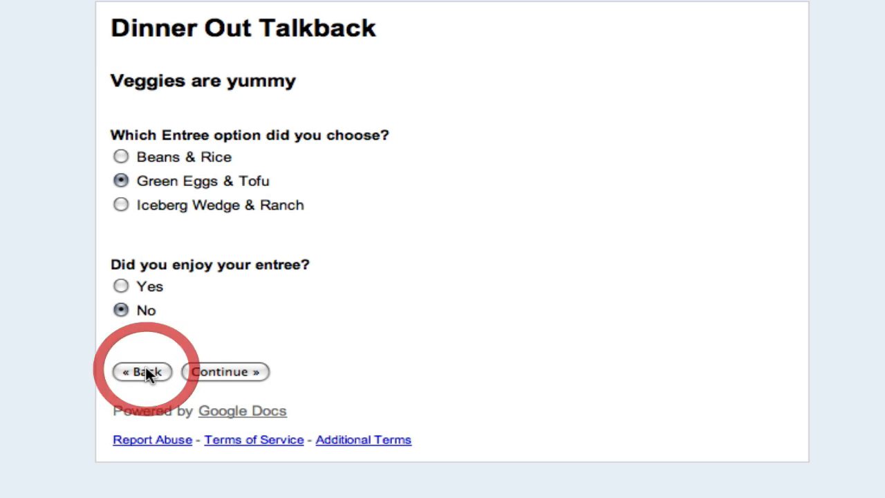
# Step: Choose Carnivore, pick Corned Beef Hash, answer Yes and continue to reach Thanks for sharing
pyautogui.click(143, 371)
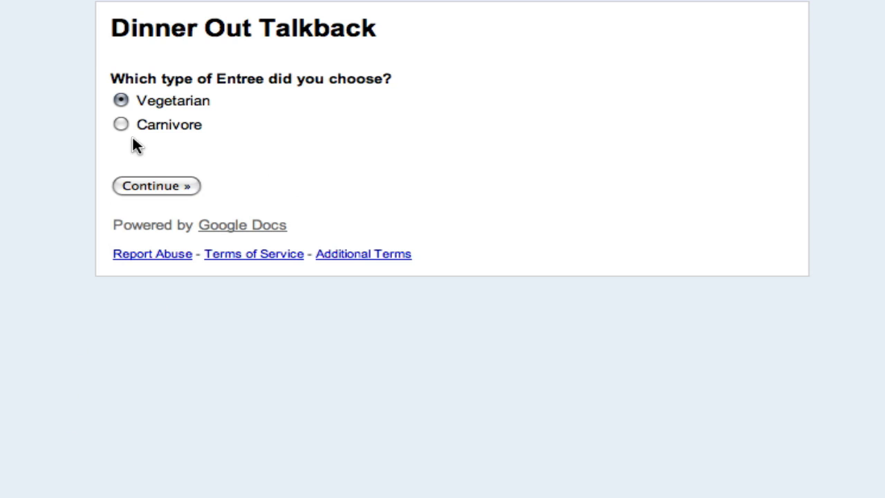
pyautogui.click(120, 125)
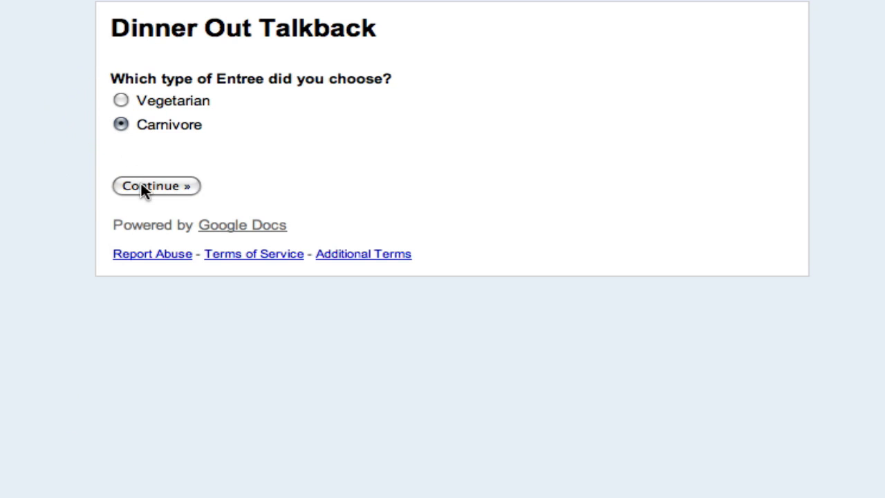
pyautogui.click(154, 185)
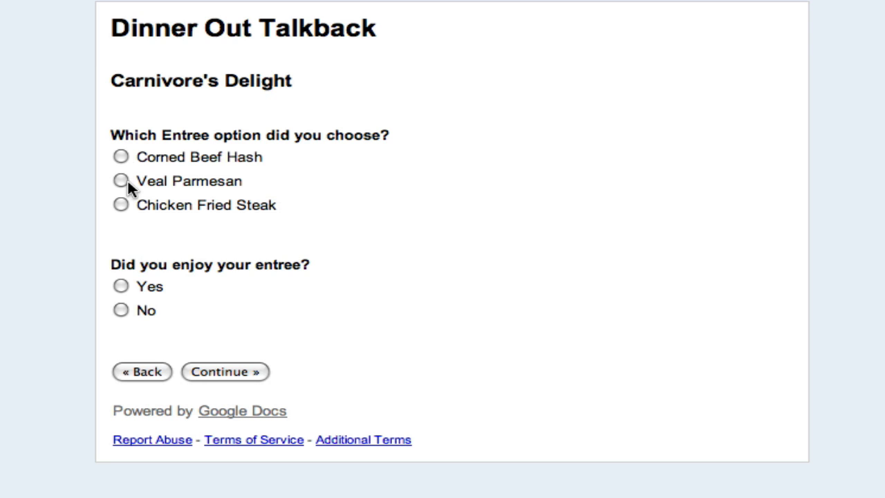
pyautogui.click(120, 156)
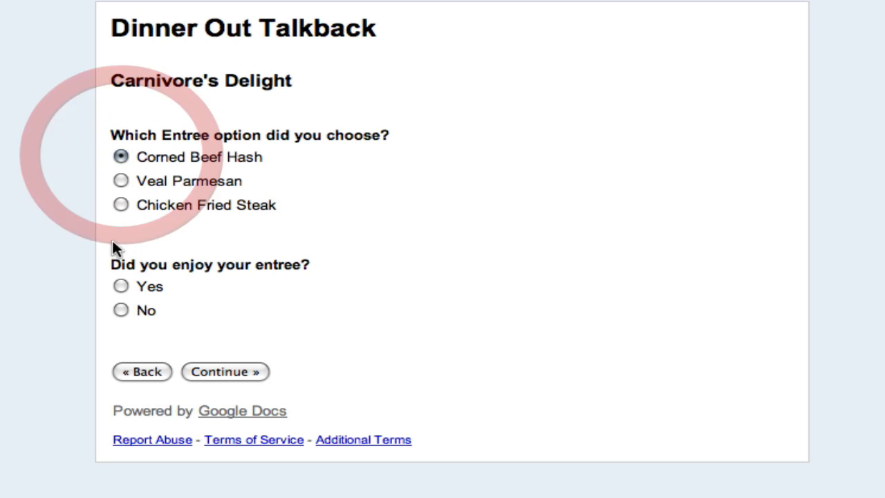
pyautogui.click(121, 286)
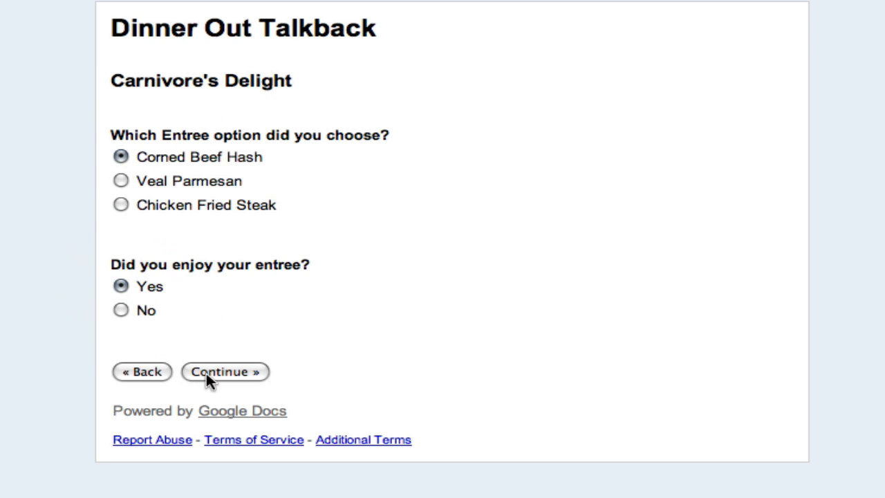
pyautogui.click(224, 371)
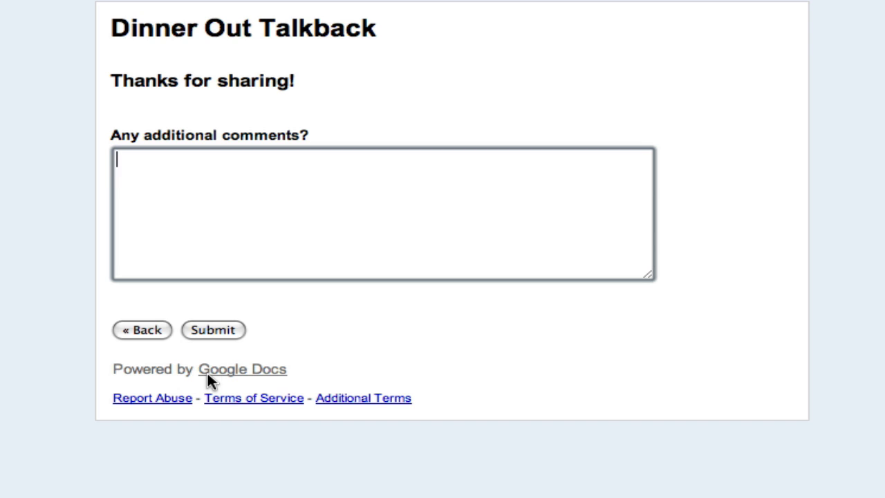
pyautogui.moveTo(200, 351)
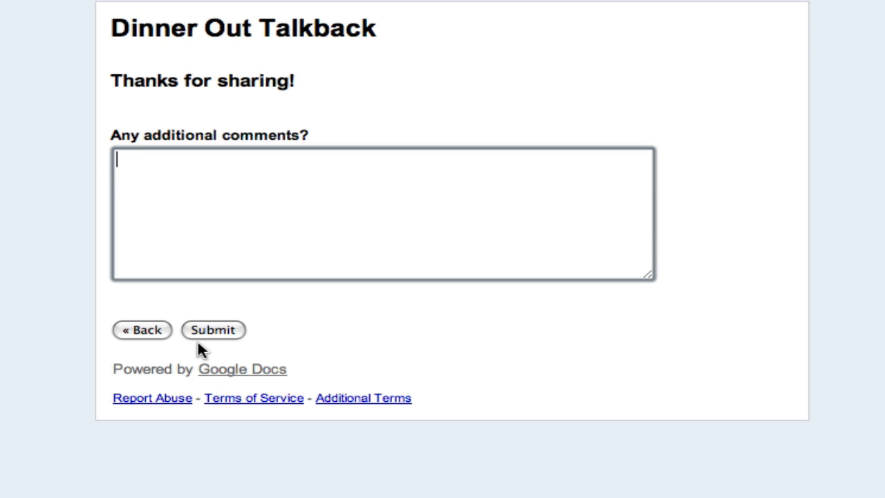
pyautogui.moveTo(151, 339)
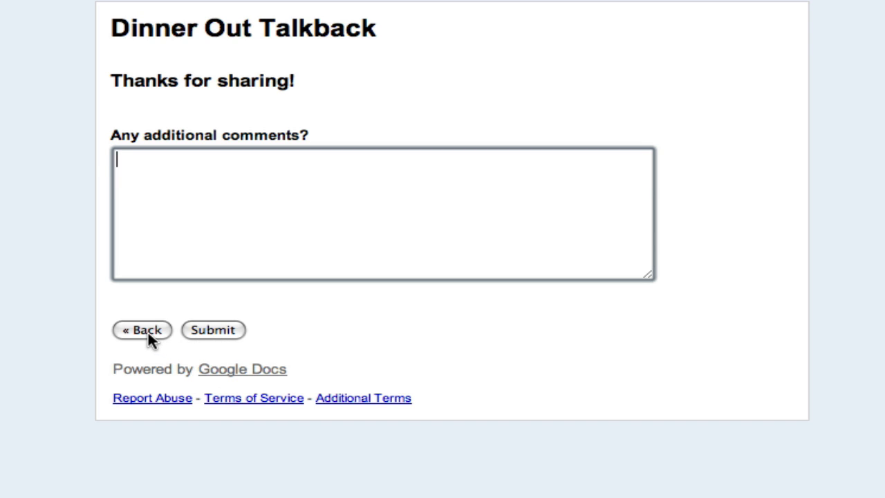
# Step: Go back, answer No and continue through How Unfortunate to Thanks for sharing
pyautogui.click(141, 329)
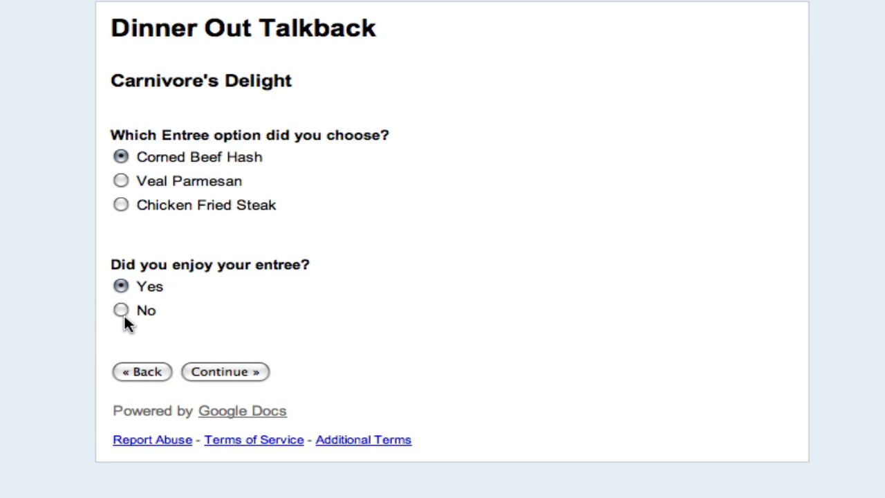
pyautogui.click(120, 310)
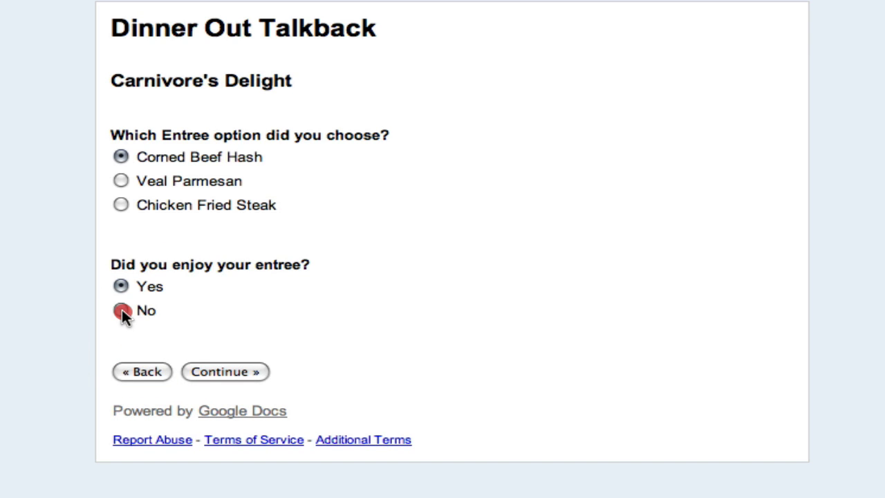
pyautogui.click(120, 310)
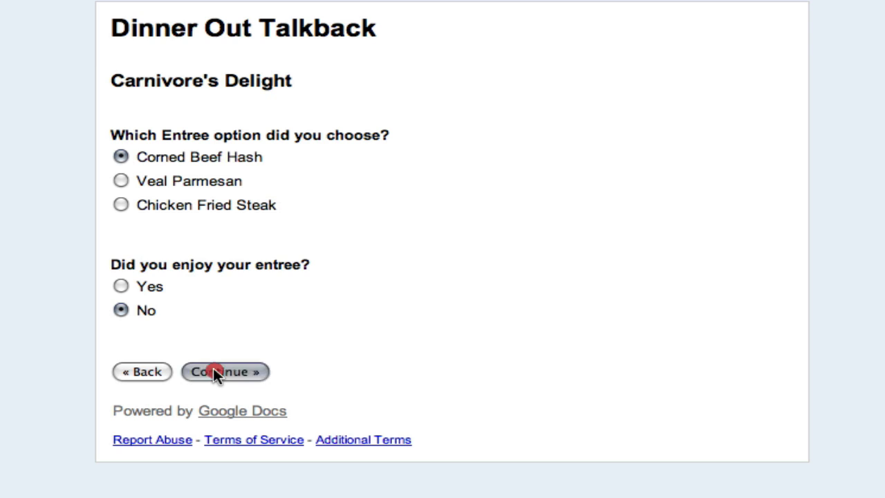
pyautogui.click(224, 371)
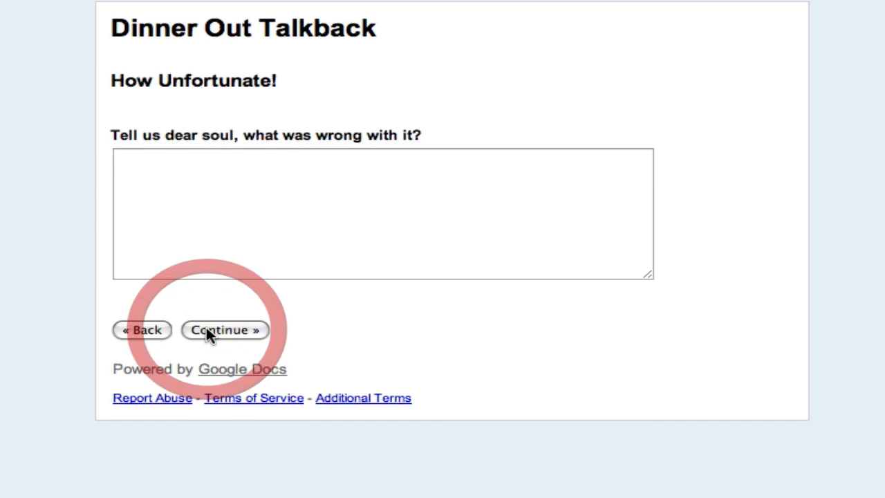
pyautogui.click(224, 329)
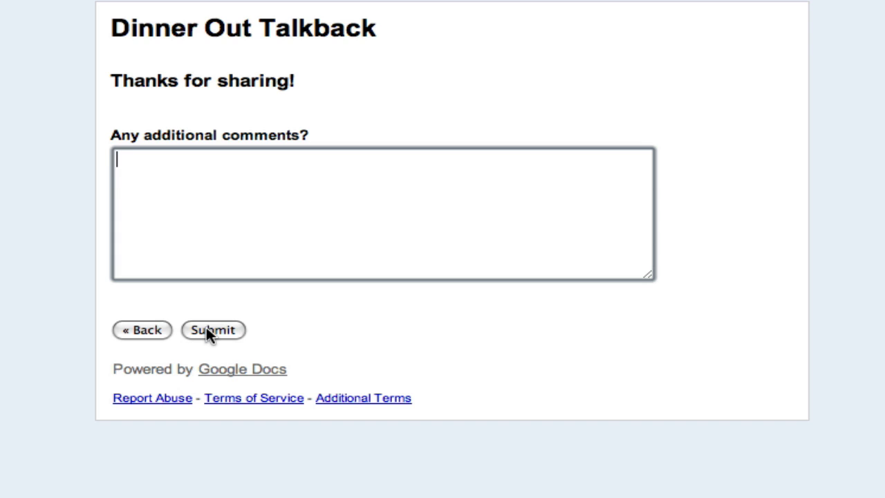